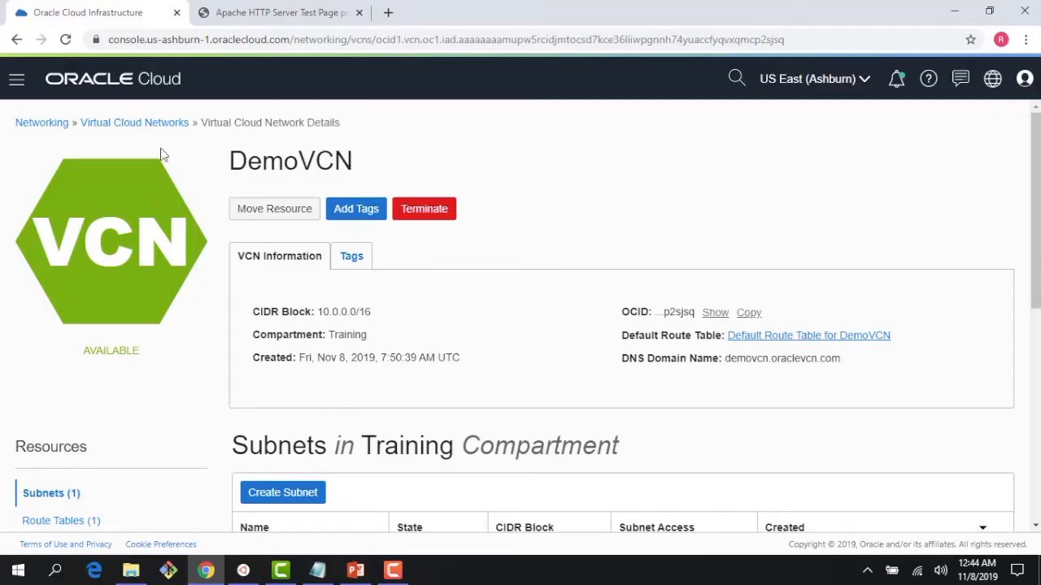
# Step: Scroll to Route Tables and create the empty PrivateRT route table
pyautogui.scroll(-3)
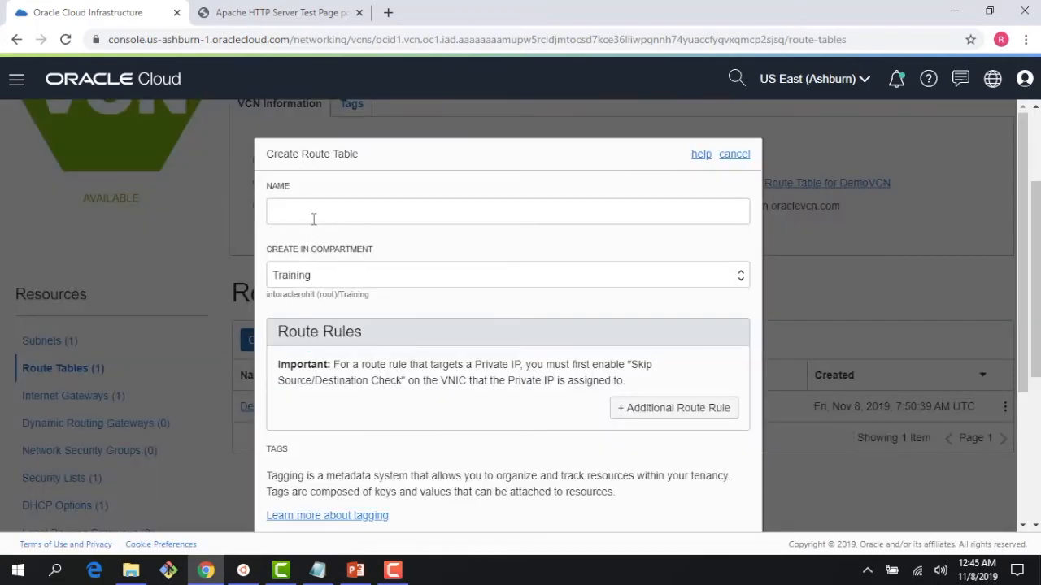
pyautogui.scroll(-3)
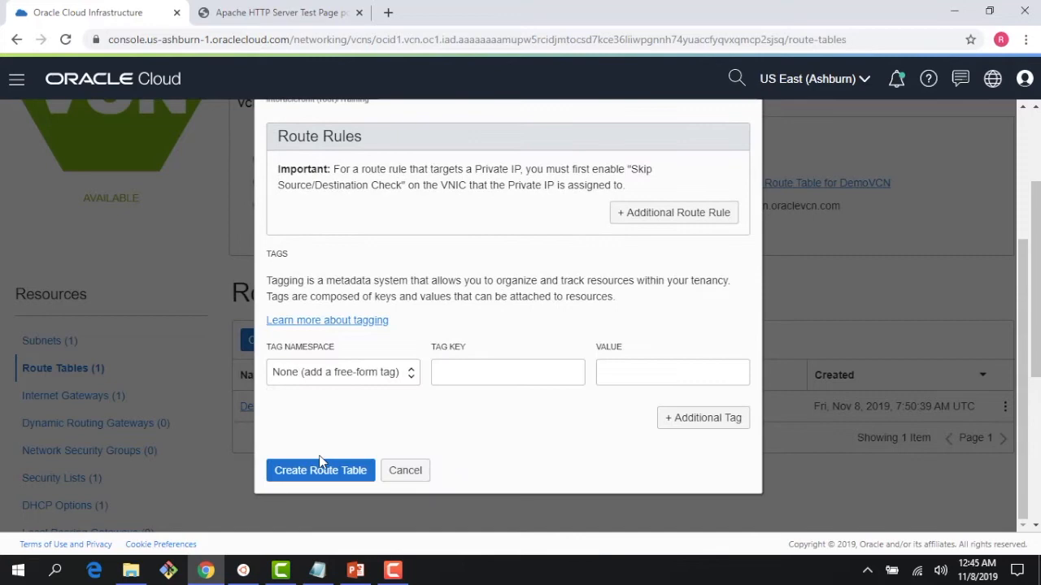
pyautogui.click(320, 470)
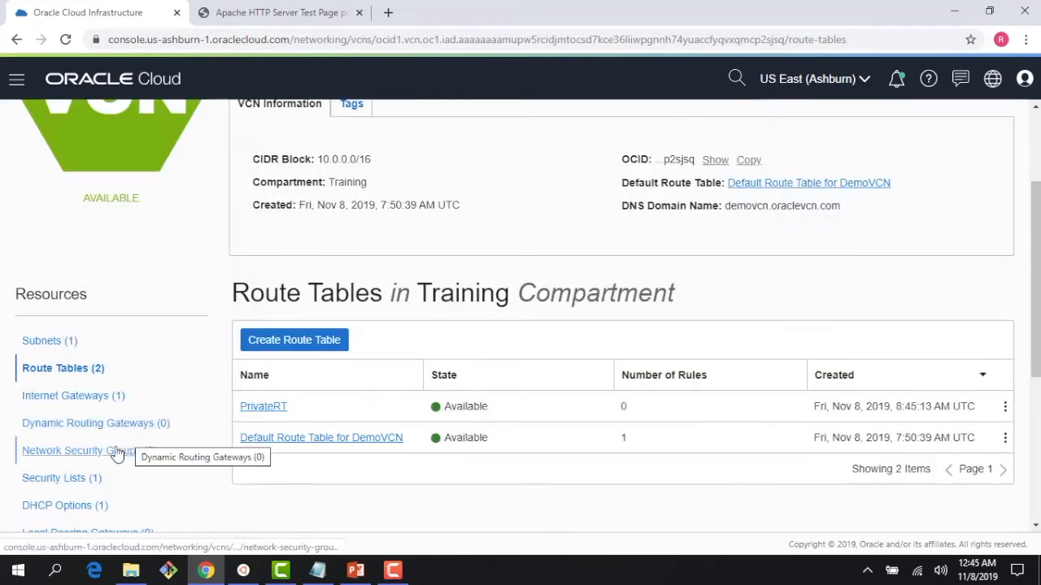
# Step: Create the PrivateSL security list in DemoVCN, then list the network's subnets
pyautogui.click(57, 477)
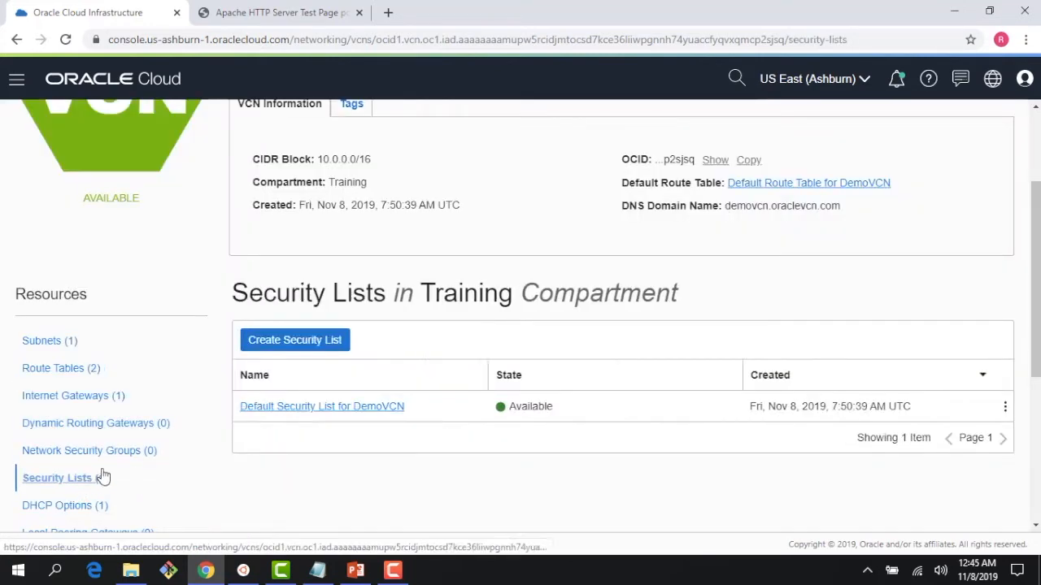
pyautogui.click(295, 339)
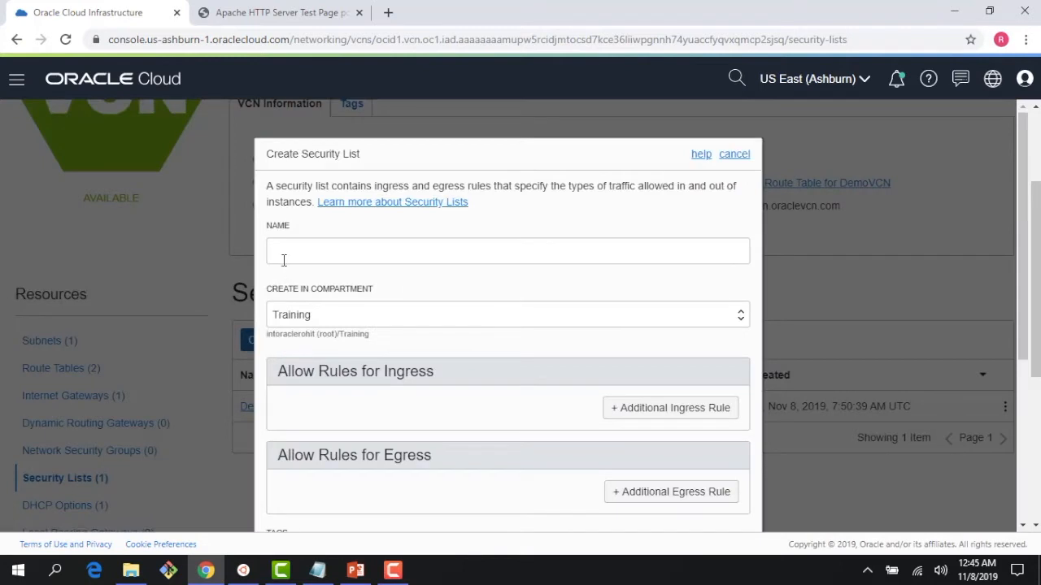
pyautogui.write('Private')
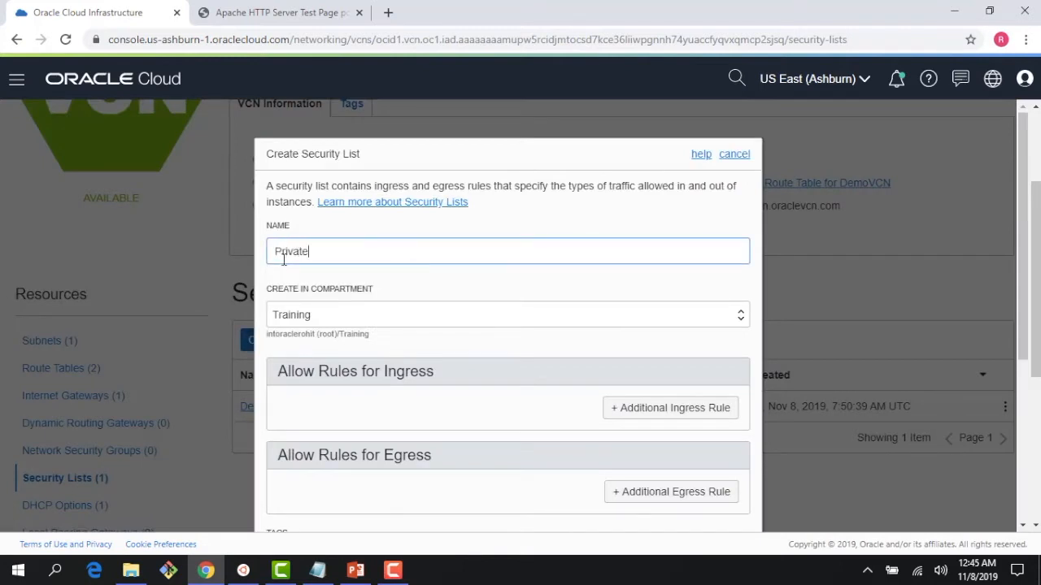
pyautogui.scroll(-3)
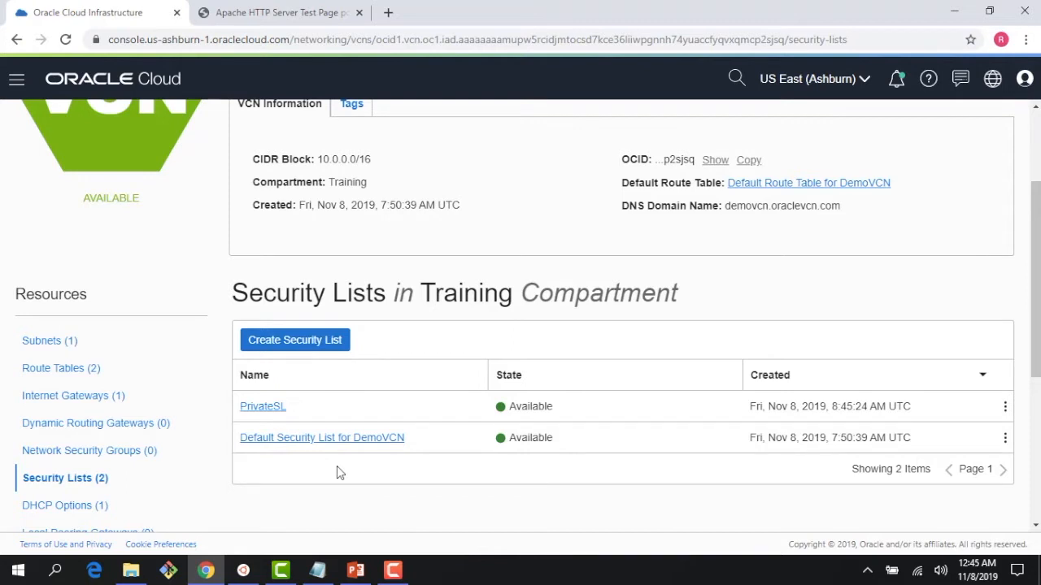
pyautogui.click(41, 340)
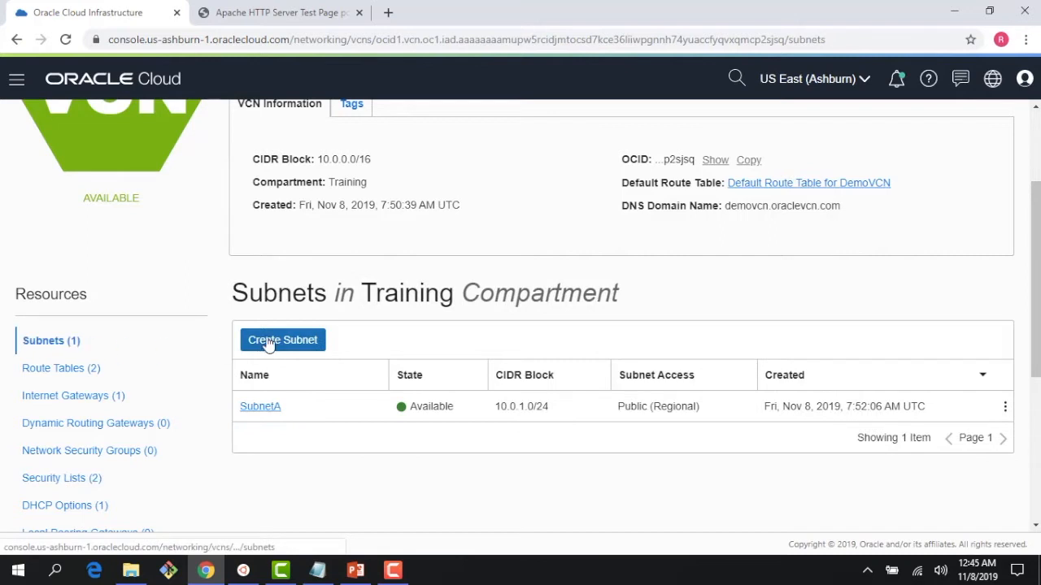
# Step: Start a new subnet named SubnetB with CIDR block 10.0.2.0/24
pyautogui.click(282, 340)
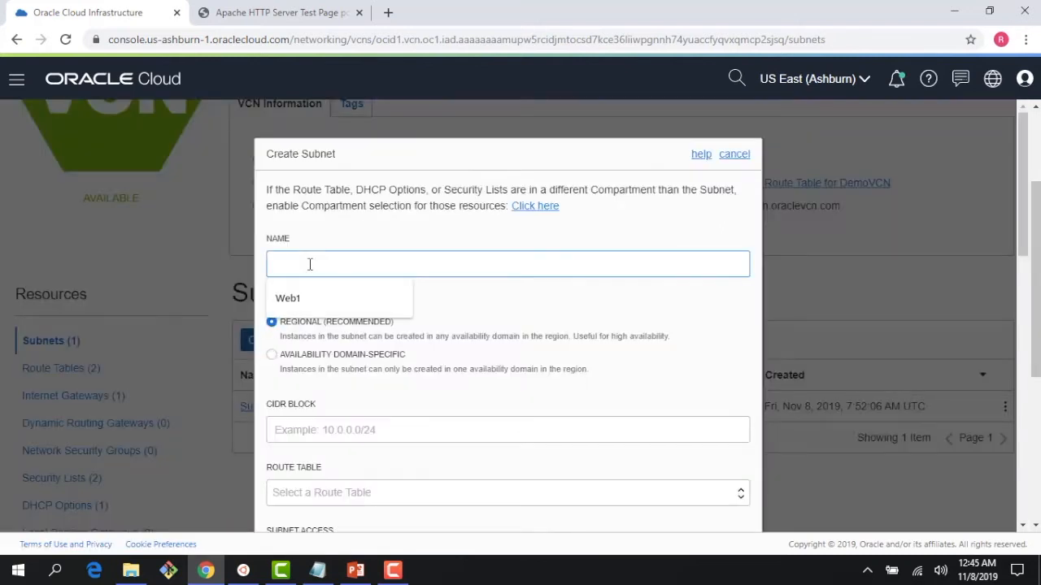
pyautogui.write('Subnet')
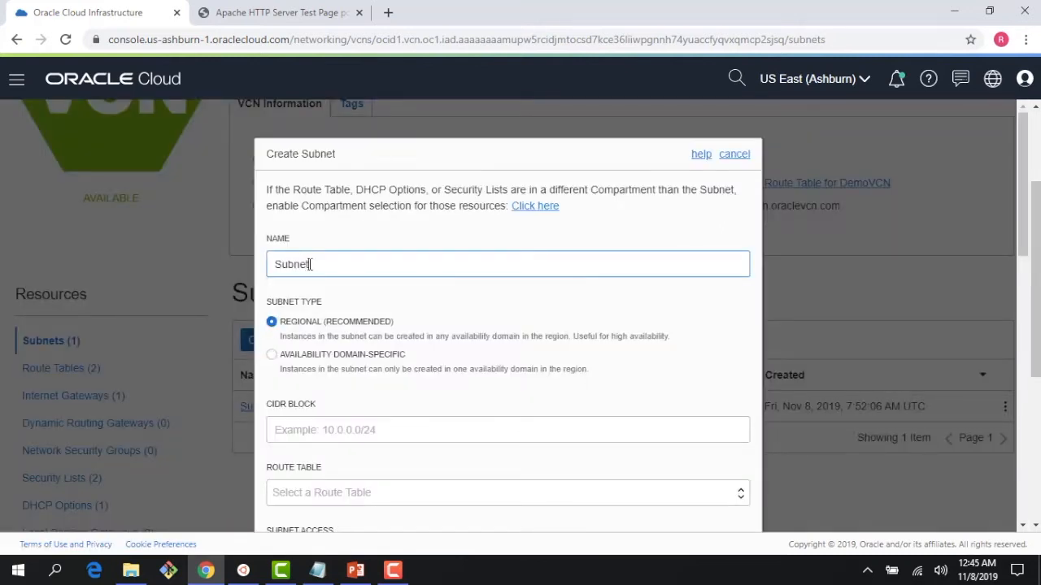
pyautogui.click(507, 429)
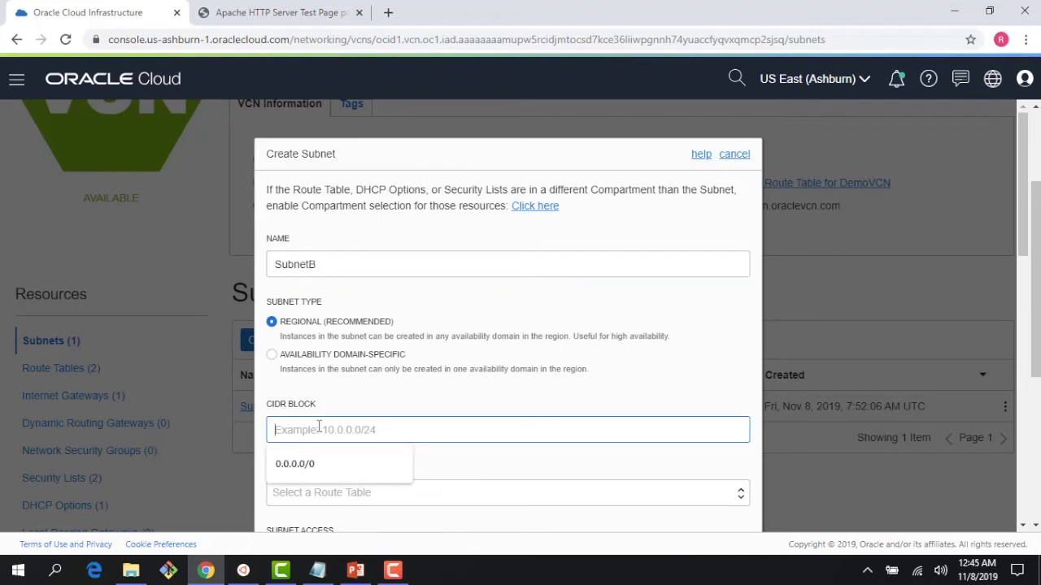
pyautogui.write('10.0.2.0')
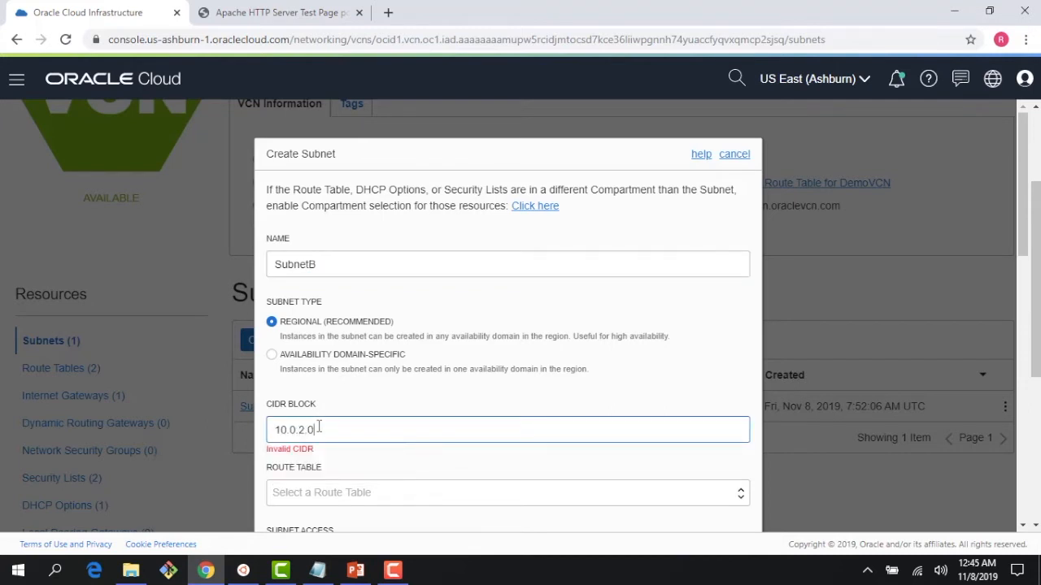
pyautogui.write('/24')
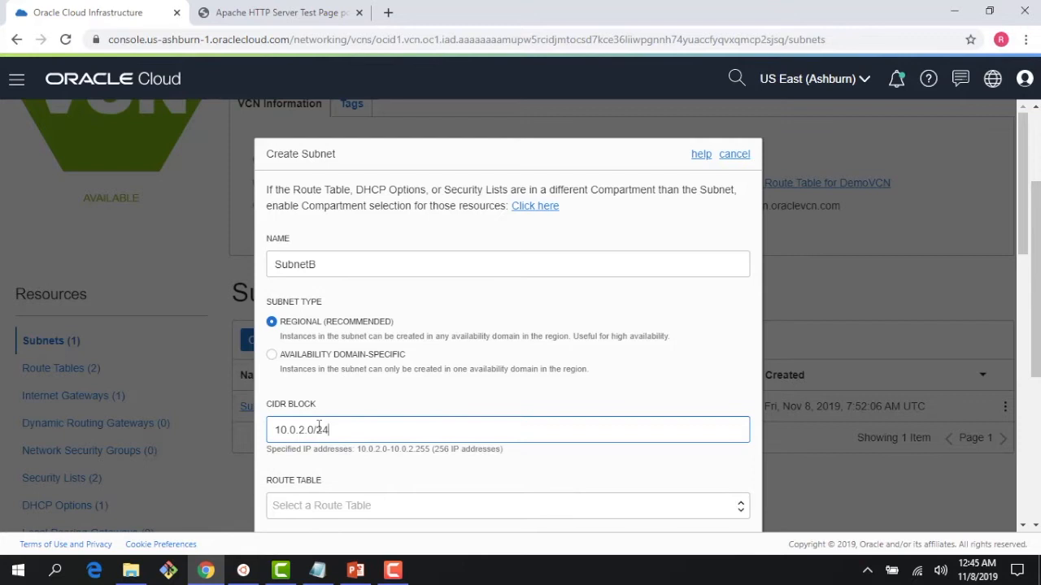
pyautogui.scroll(-3)
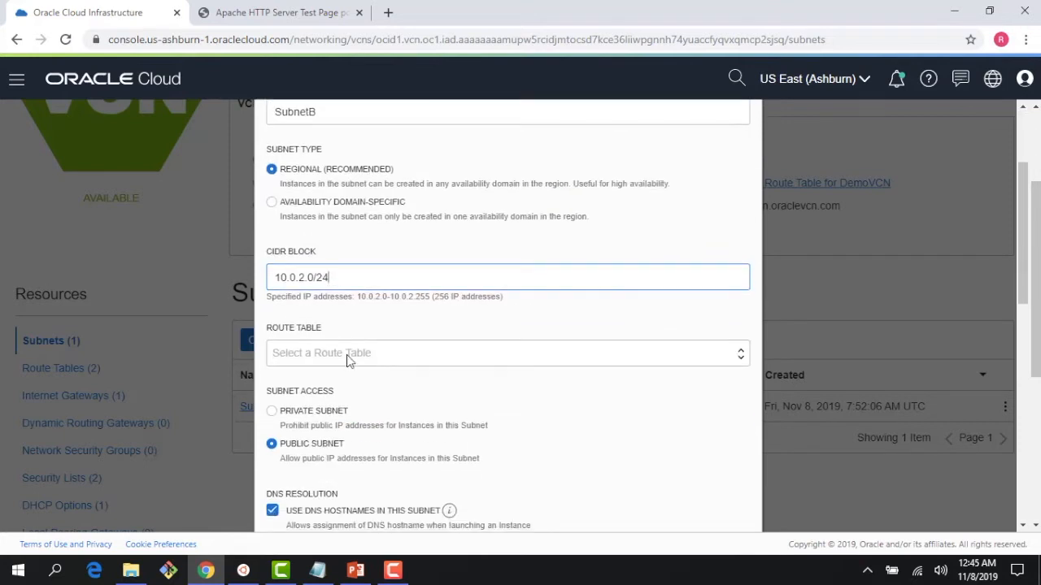
# Step: Give SubnetB the PrivateRT route table, private access and the PrivateSL security list
pyautogui.click(507, 352)
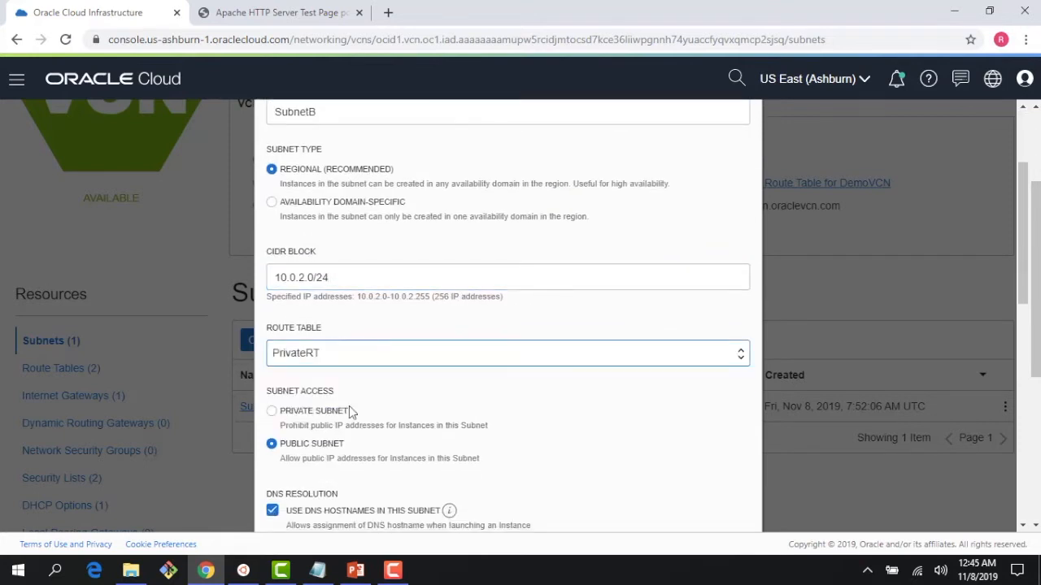
pyautogui.click(272, 411)
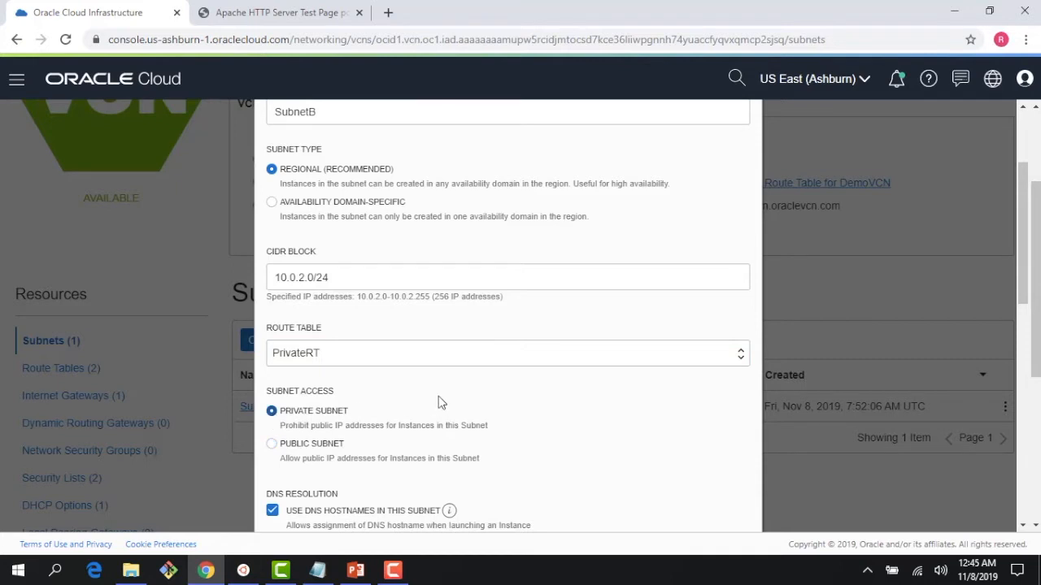
pyautogui.scroll(-3)
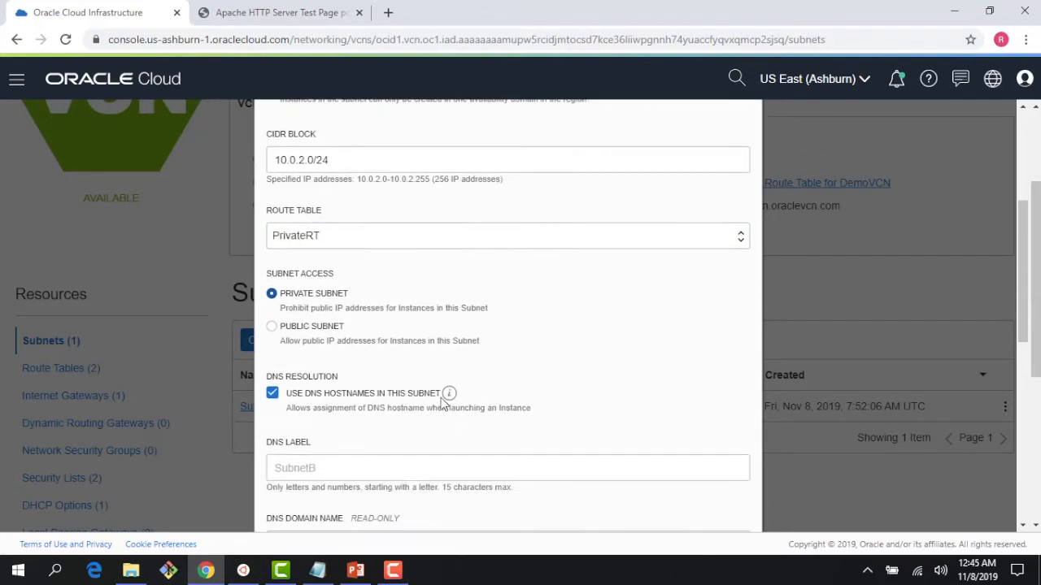
pyautogui.scroll(-3)
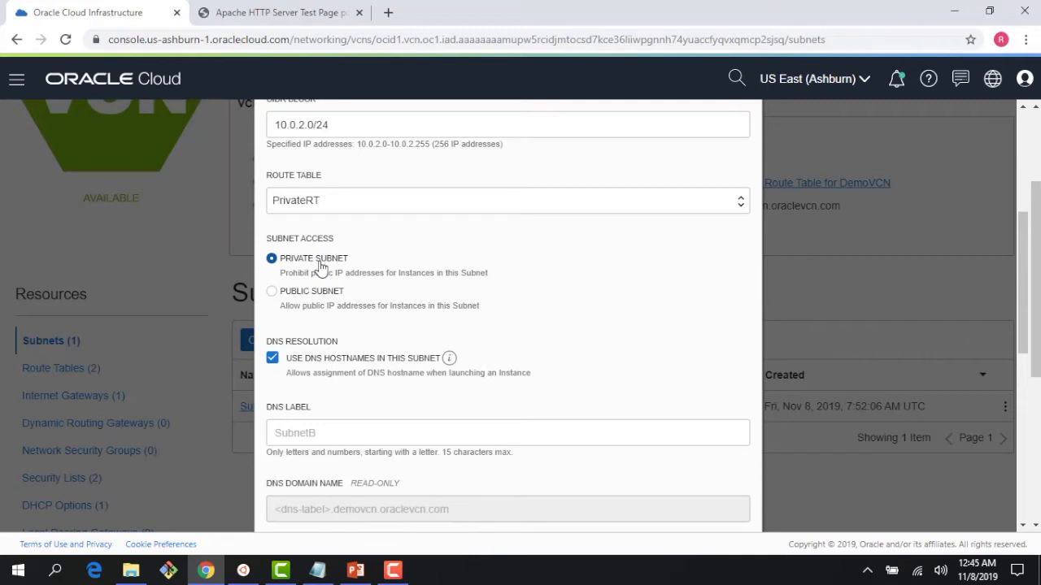
pyautogui.scroll(-3)
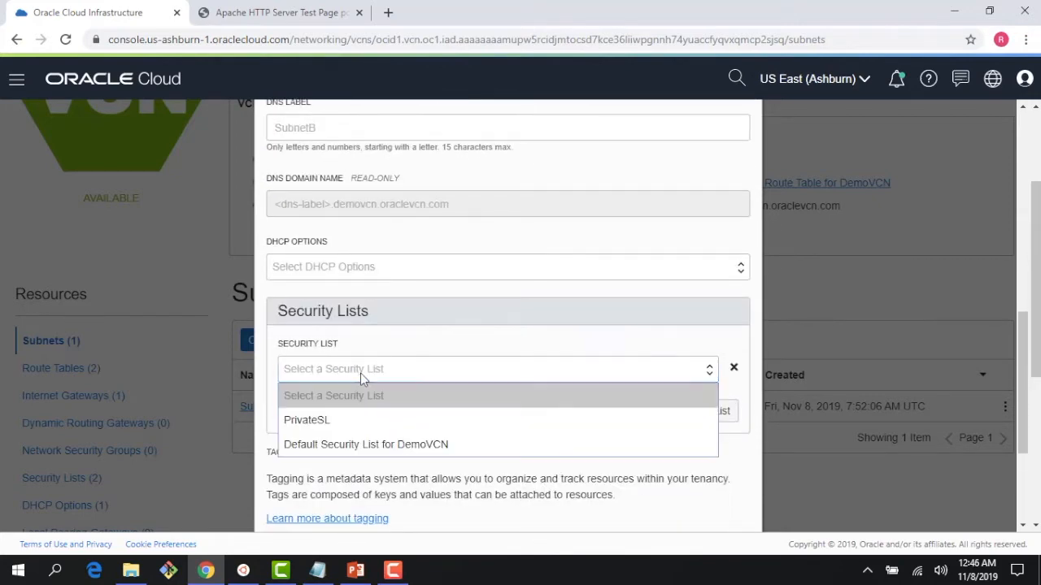
pyautogui.click(307, 419)
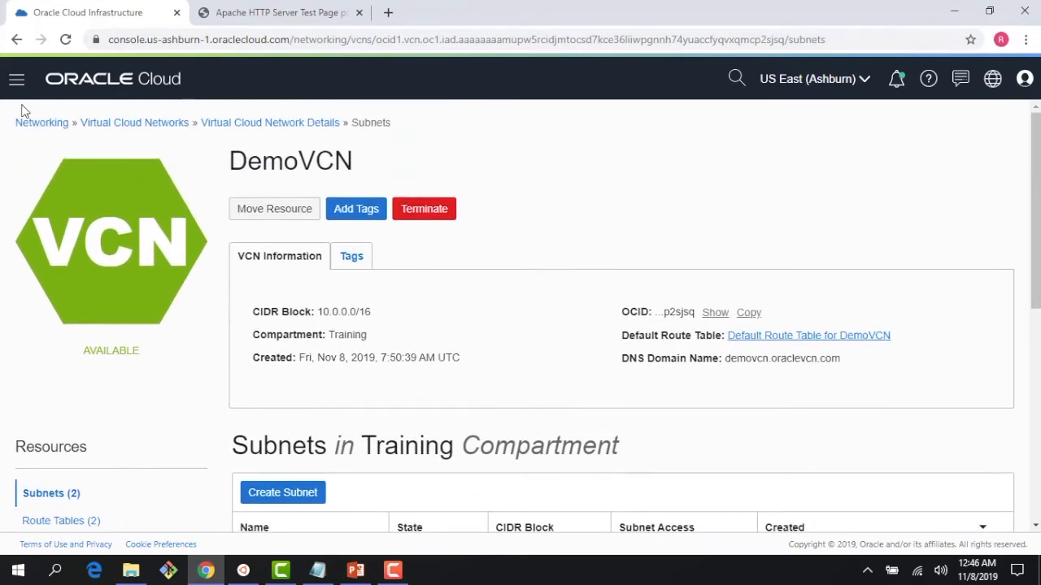
# Step: Go to Compute Instances and begin creating a new instance
pyautogui.click(16, 78)
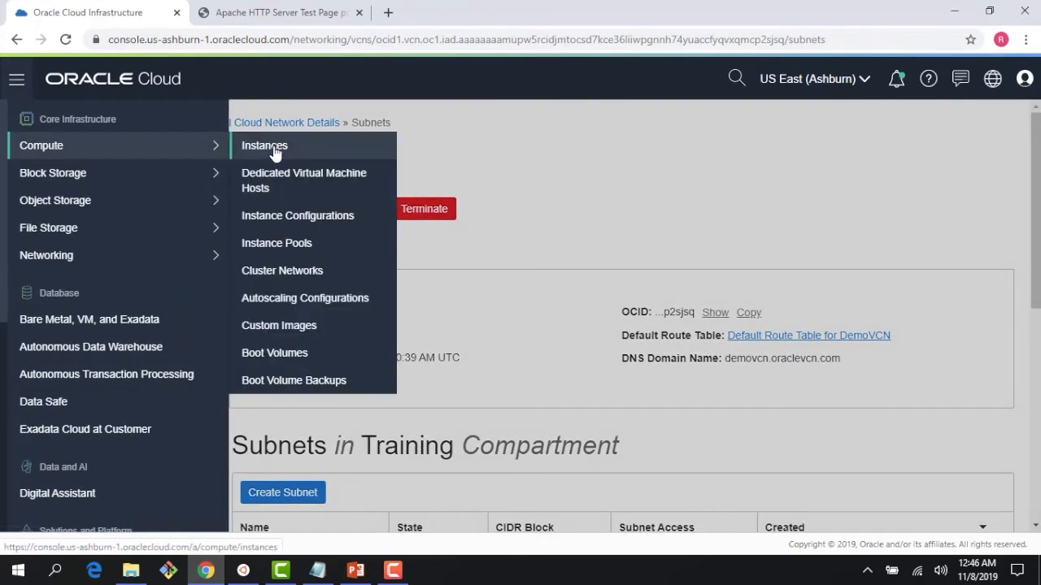
pyautogui.click(264, 145)
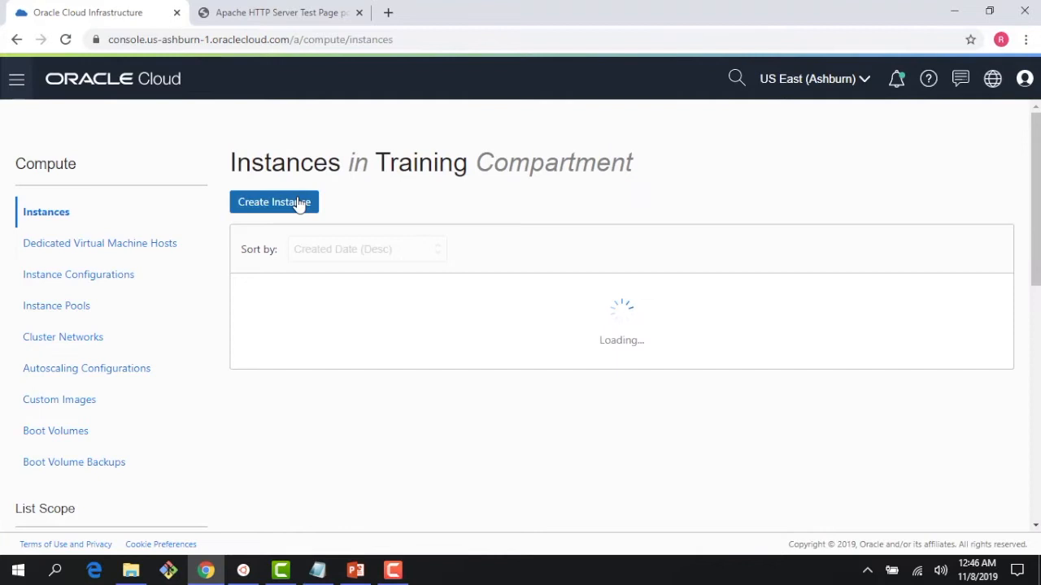
pyautogui.click(274, 201)
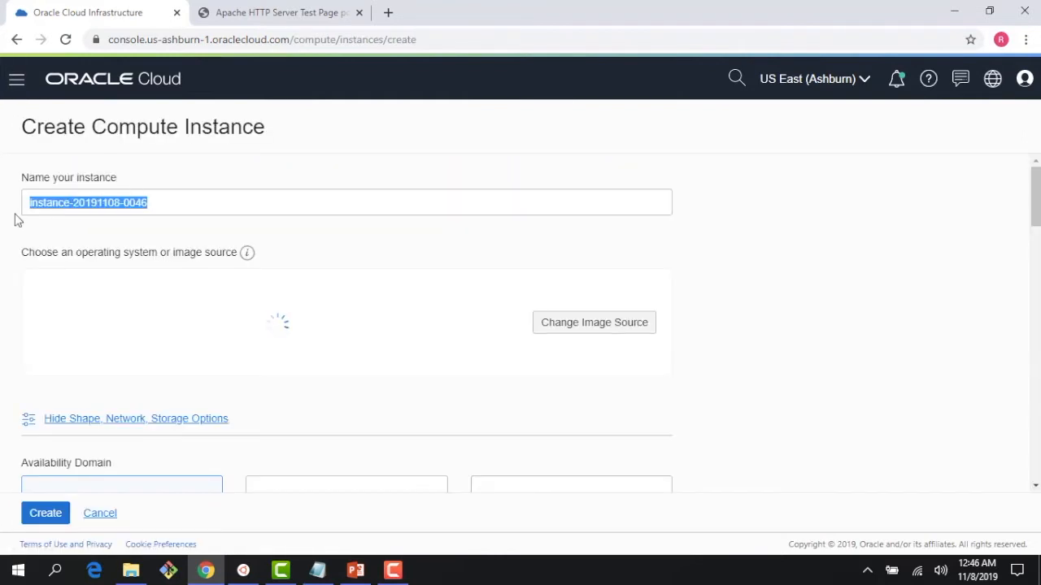
# Step: Name the instance Data and review shape and networking settings down the form
pyautogui.write('Da')
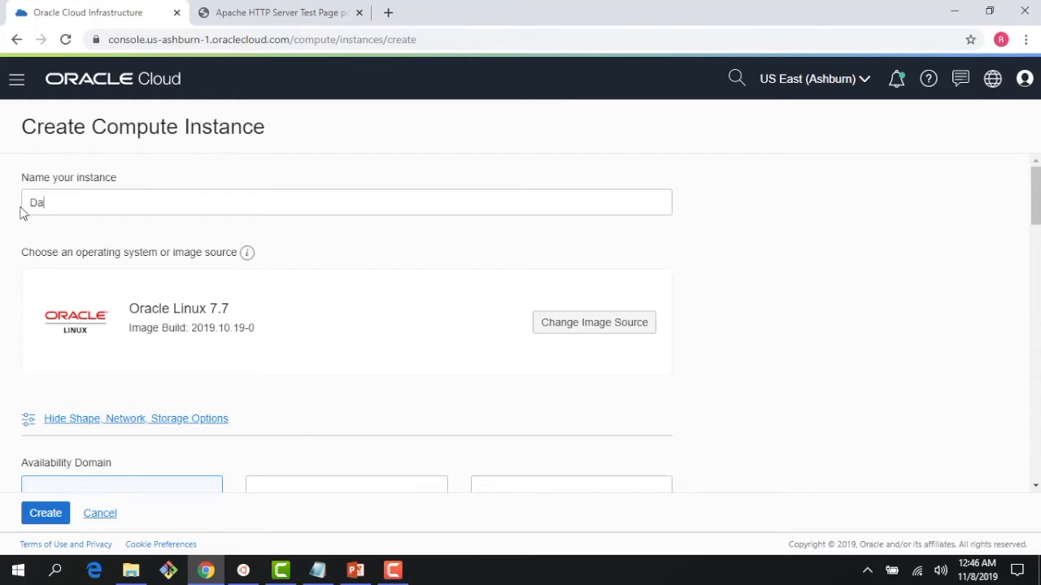
pyautogui.write('ta')
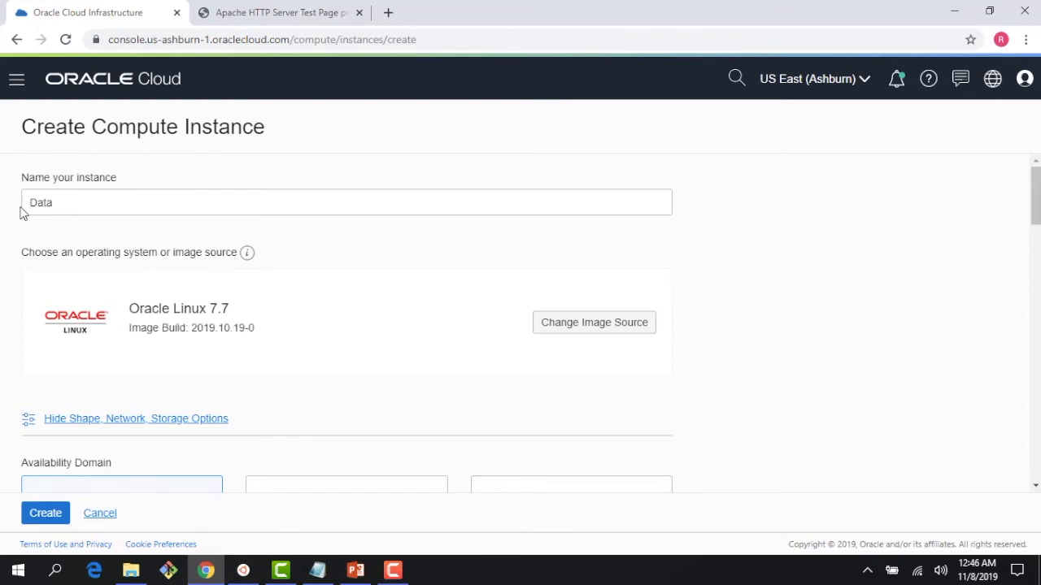
pyautogui.scroll(-3)
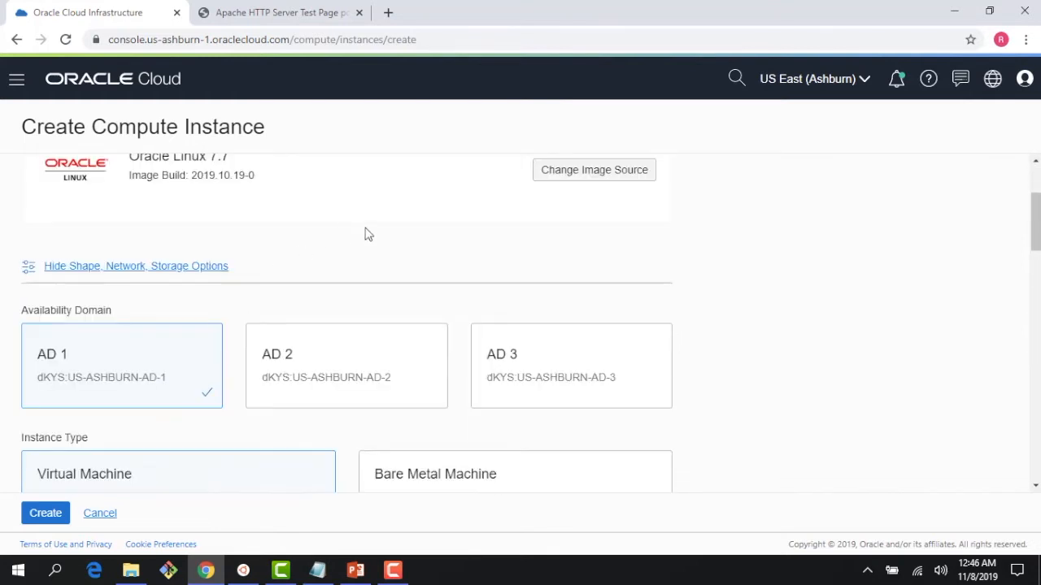
pyautogui.scroll(-3)
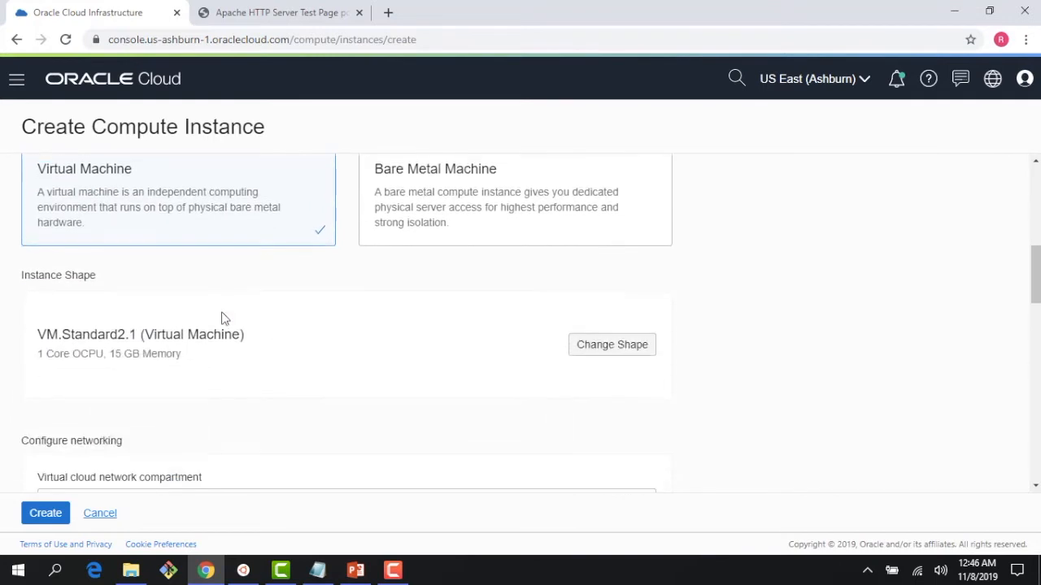
pyautogui.scroll(-3)
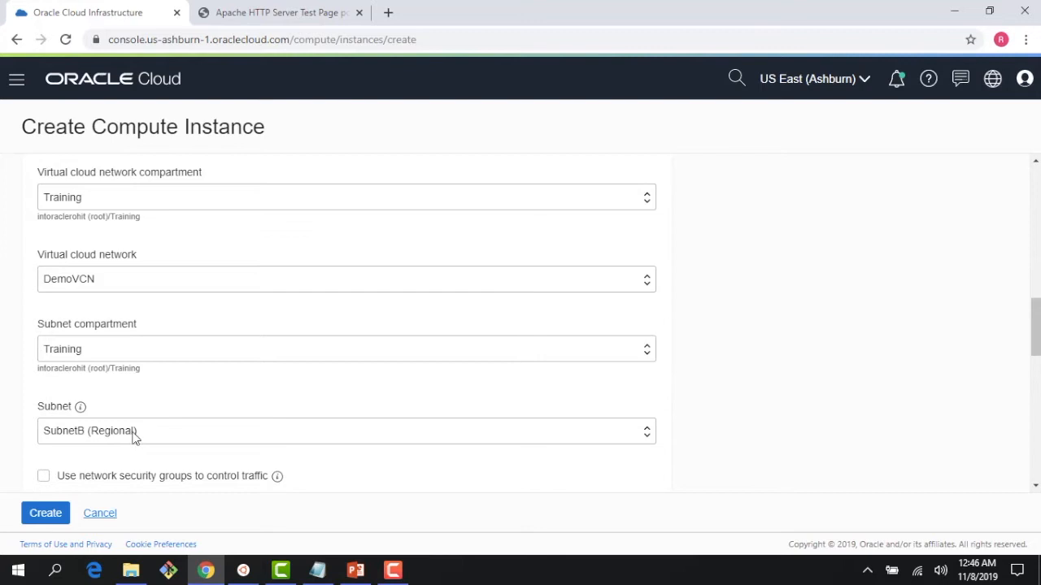
pyautogui.moveTo(136, 441)
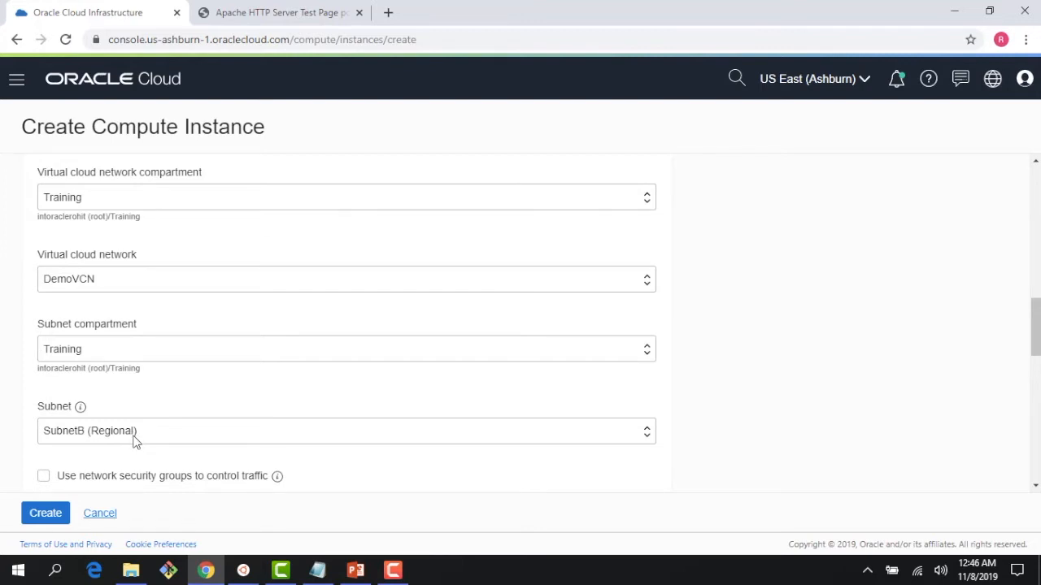
pyautogui.scroll(-3)
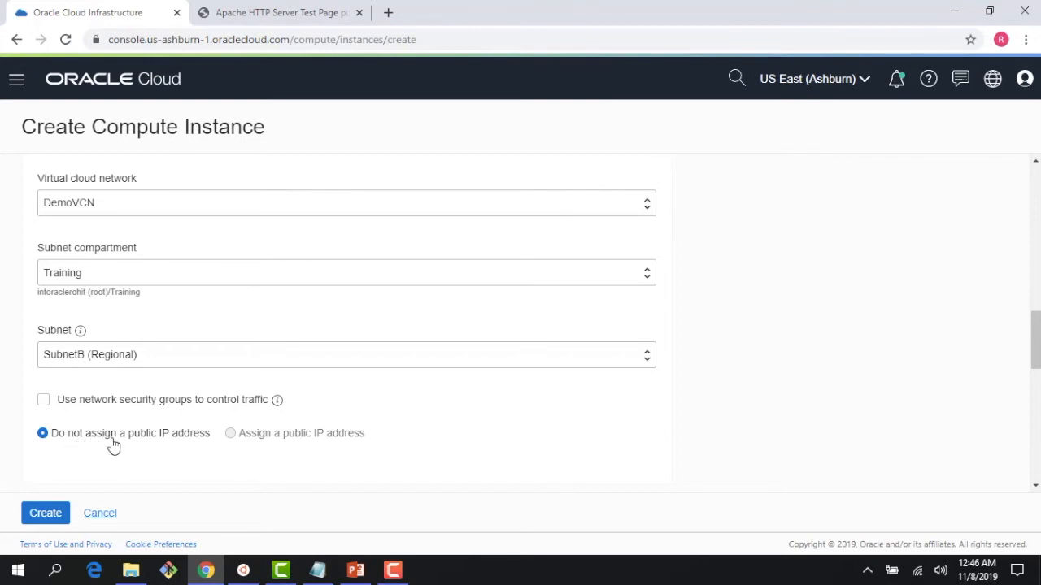
pyautogui.scroll(-3)
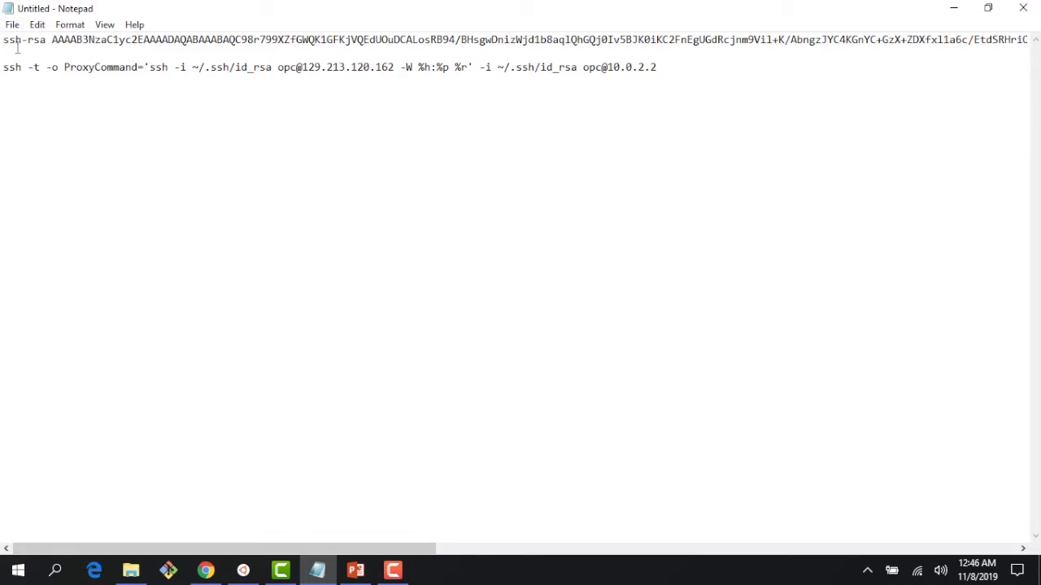
# Step: Select the saved ssh-rsa public key in Notepad for copying
pyautogui.press('ctrl+a')
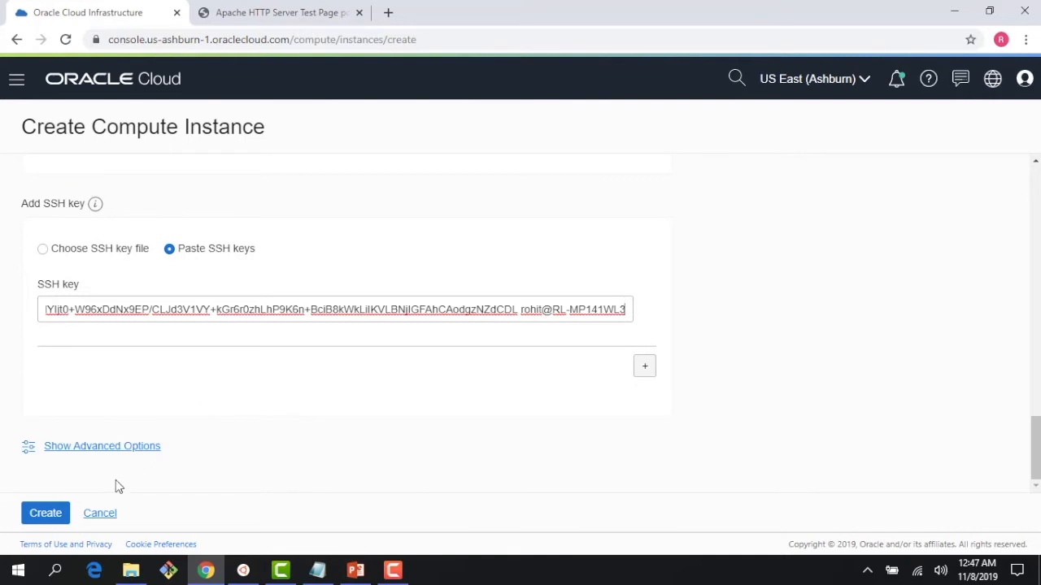
# Step: Launch the Database instance with the pasted key, then go to Networking in the main menu
pyautogui.click(45, 513)
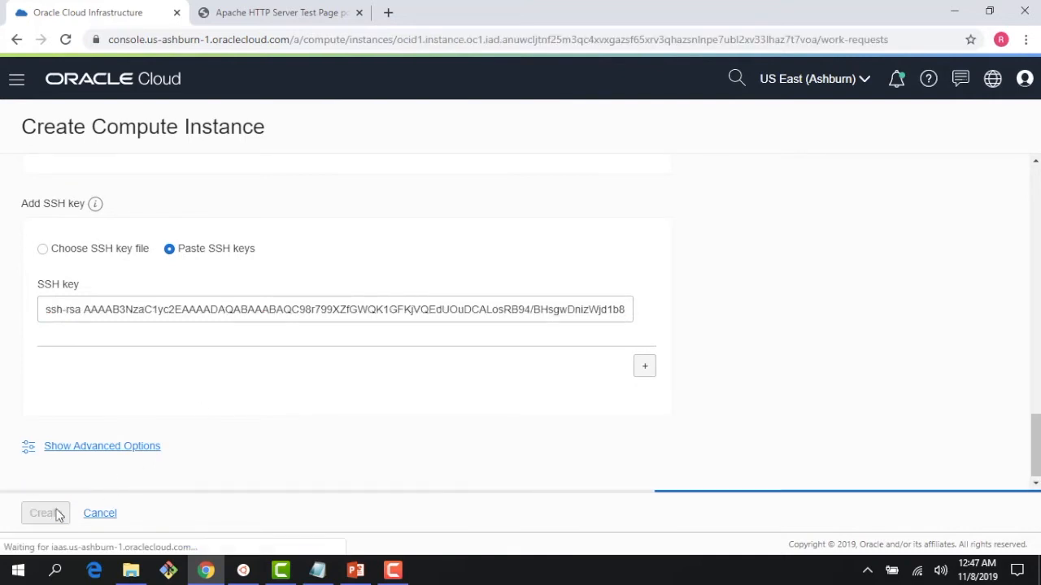
pyautogui.click(44, 513)
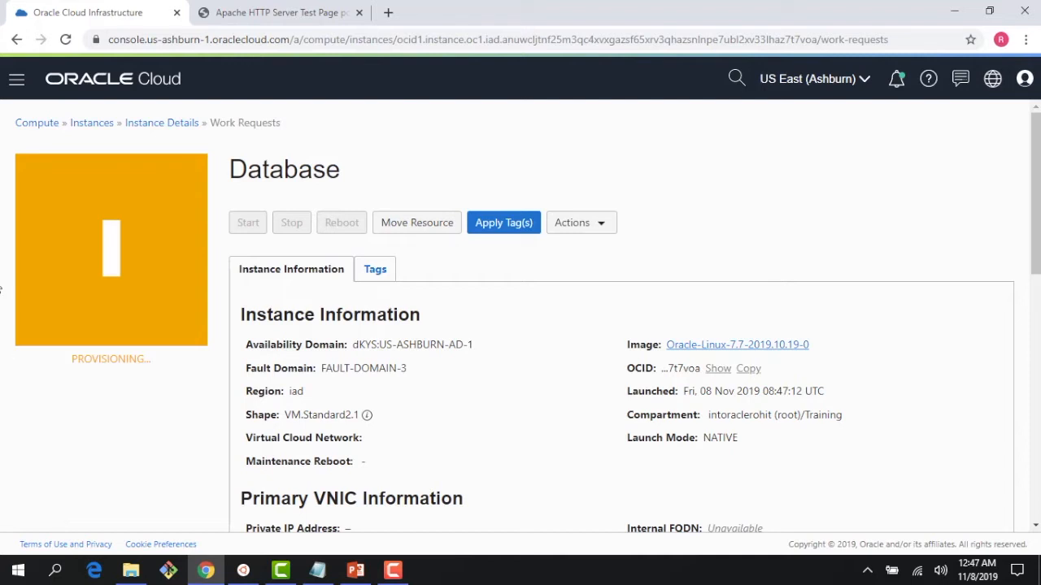
pyautogui.click(16, 79)
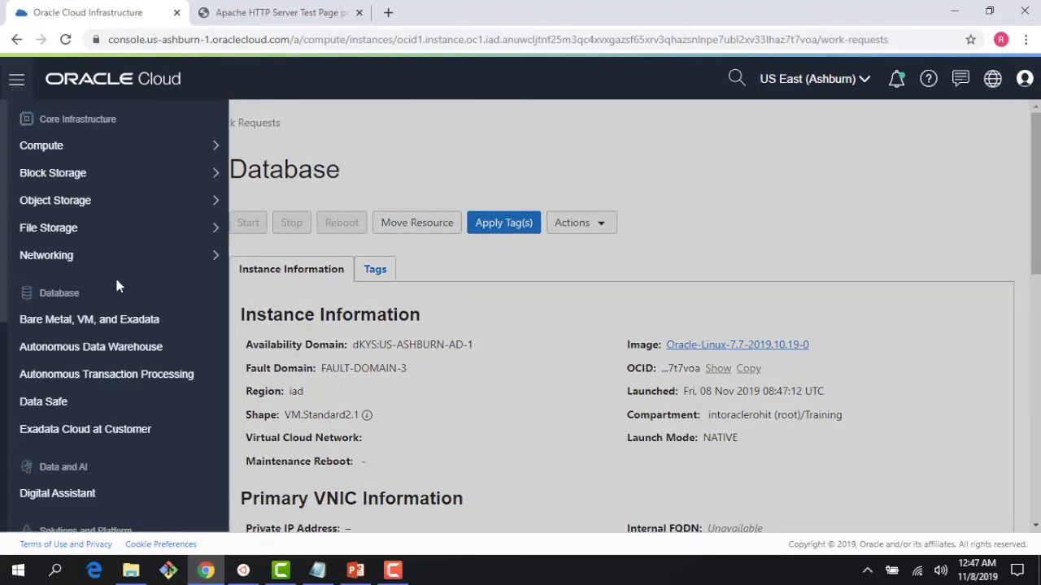
pyautogui.click(46, 254)
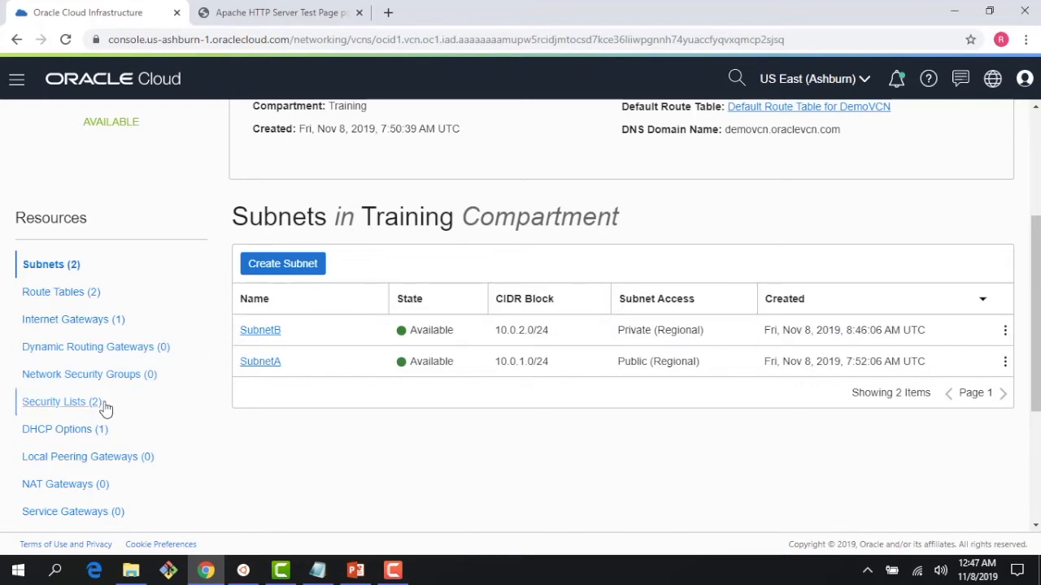
# Step: Open PrivateSL's Add Ingress Rules form and begin the source CIDR with 10.0
pyautogui.click(61, 402)
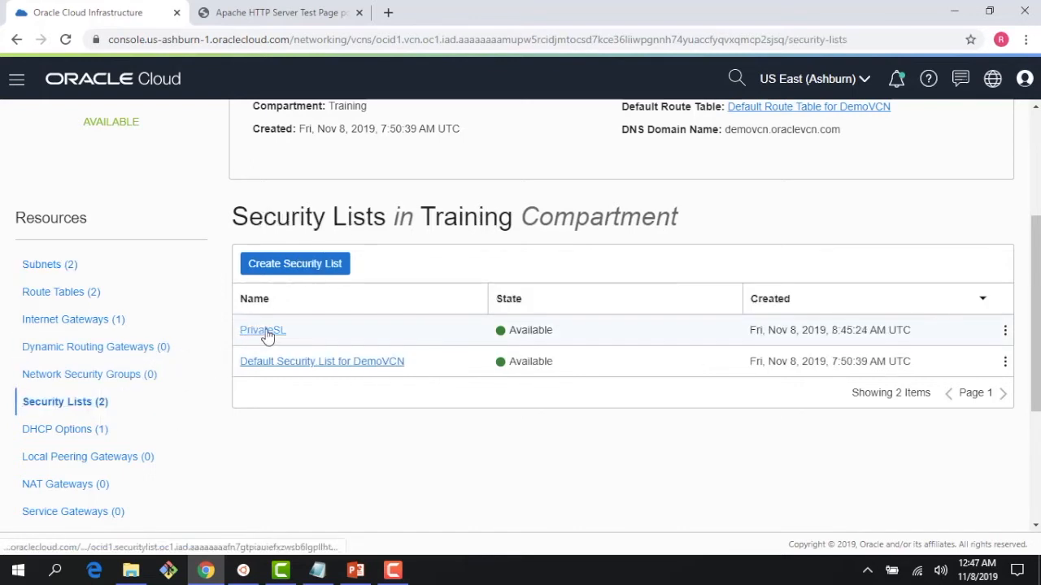
pyautogui.click(262, 331)
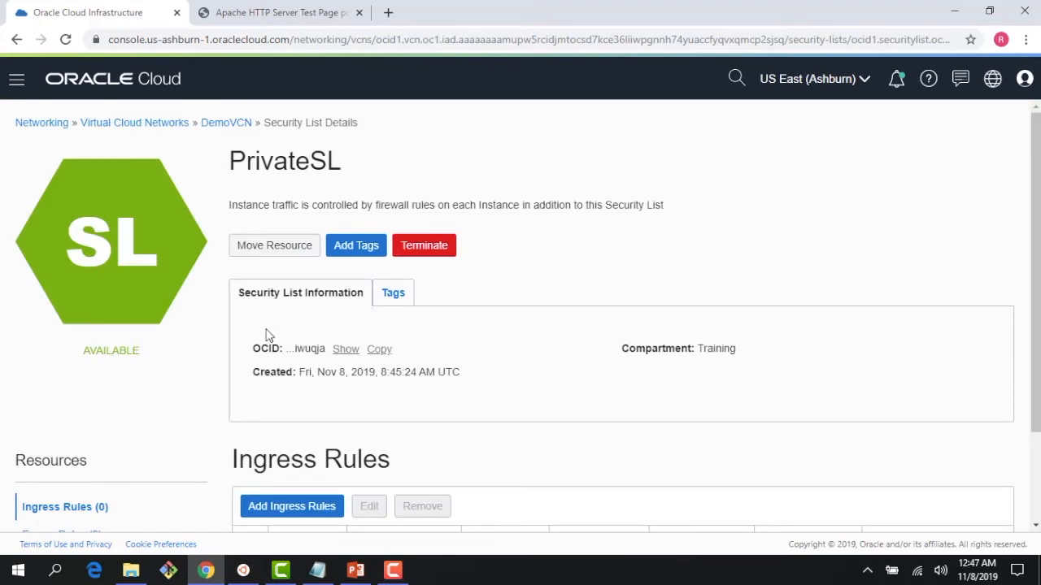
pyautogui.scroll(-3)
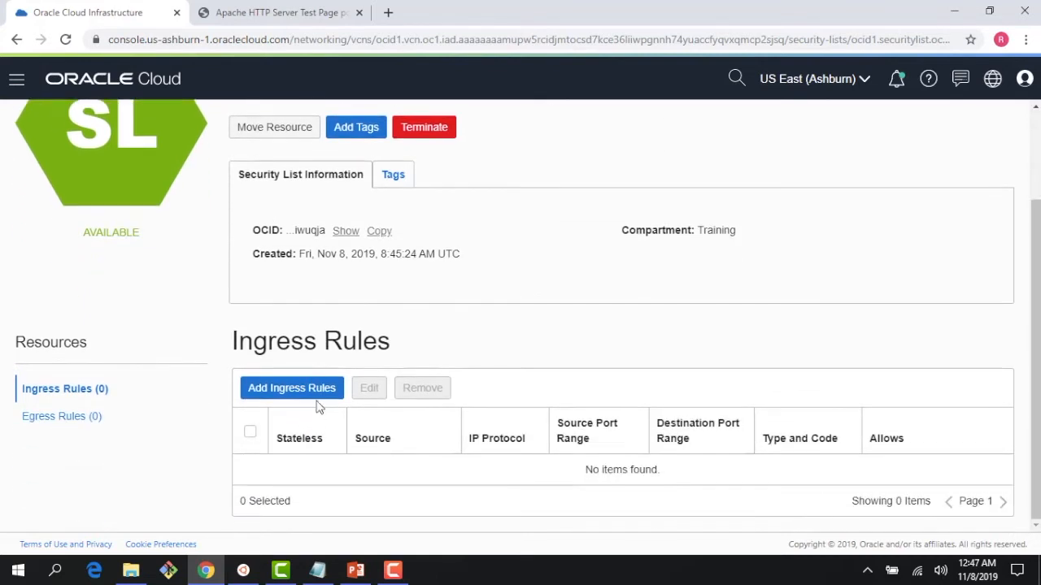
pyautogui.click(291, 388)
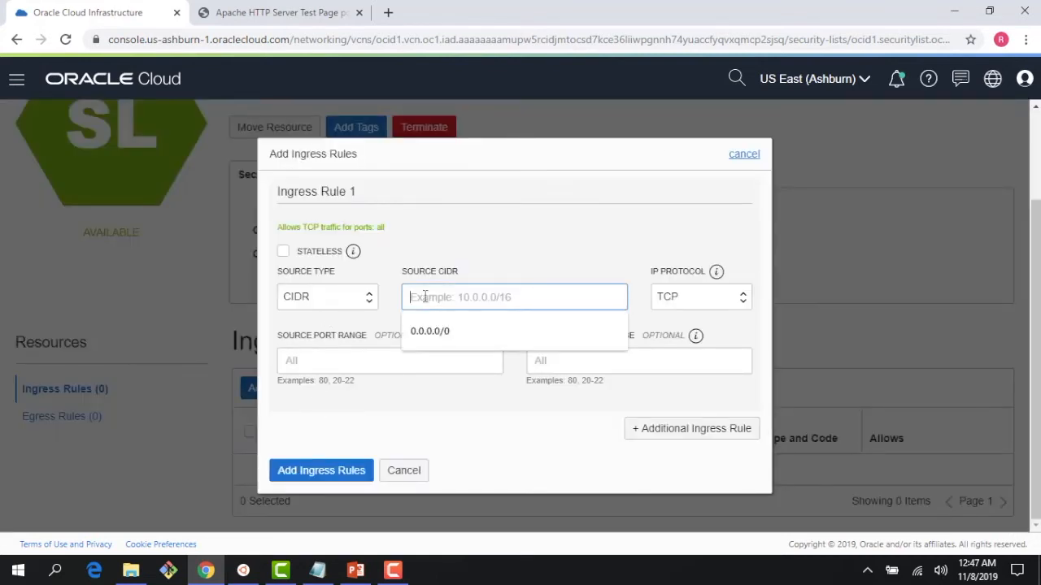
pyautogui.write('10.0.')
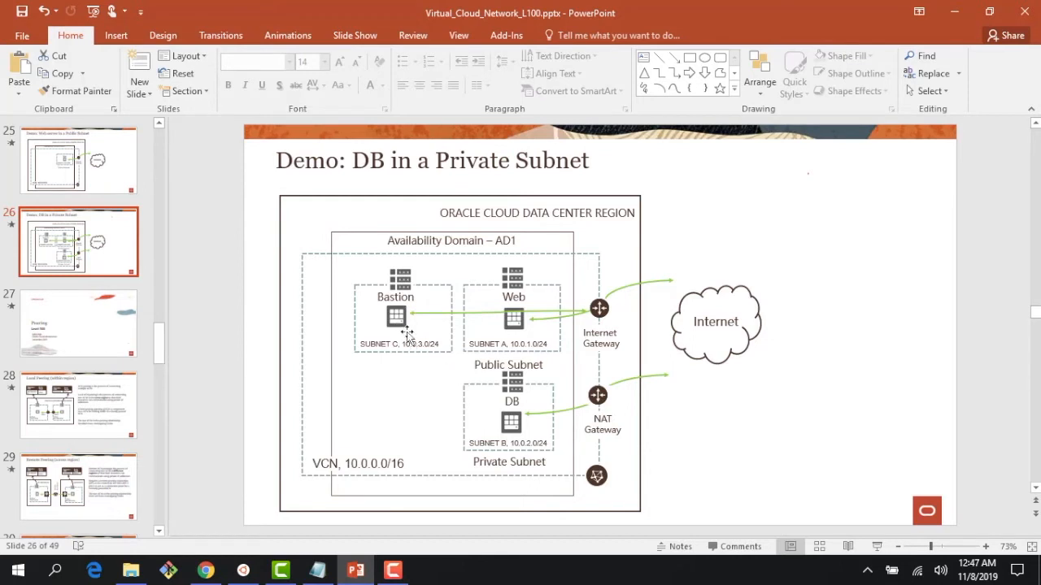
pyautogui.moveTo(417, 335)
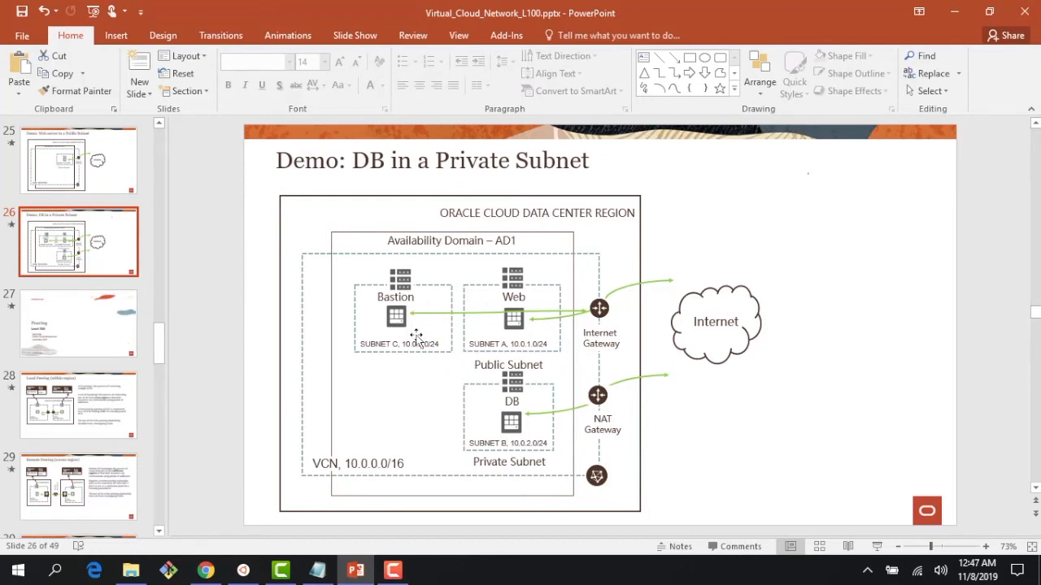
pyautogui.moveTo(452, 361)
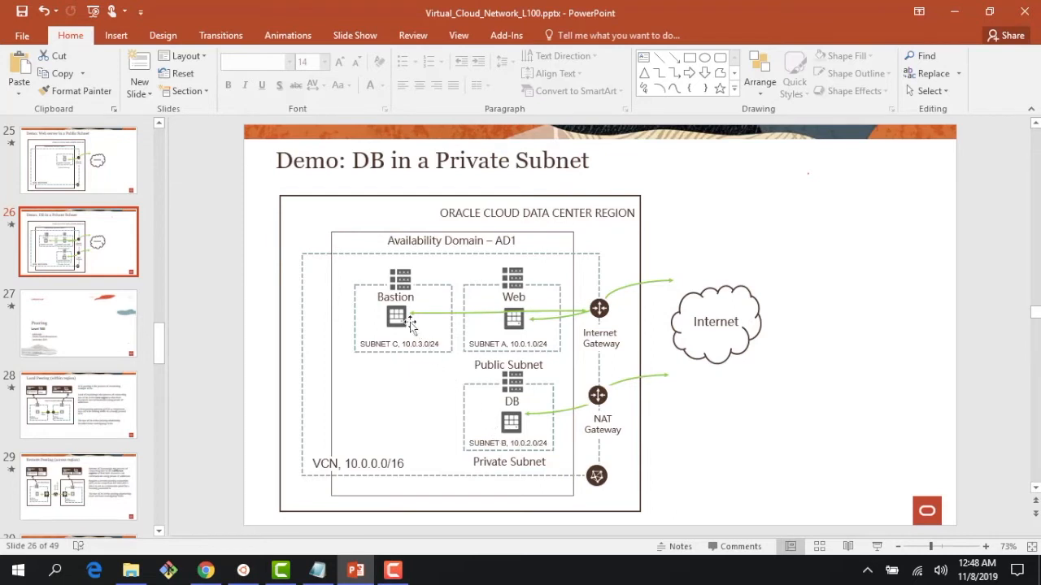
pyautogui.moveTo(511, 426)
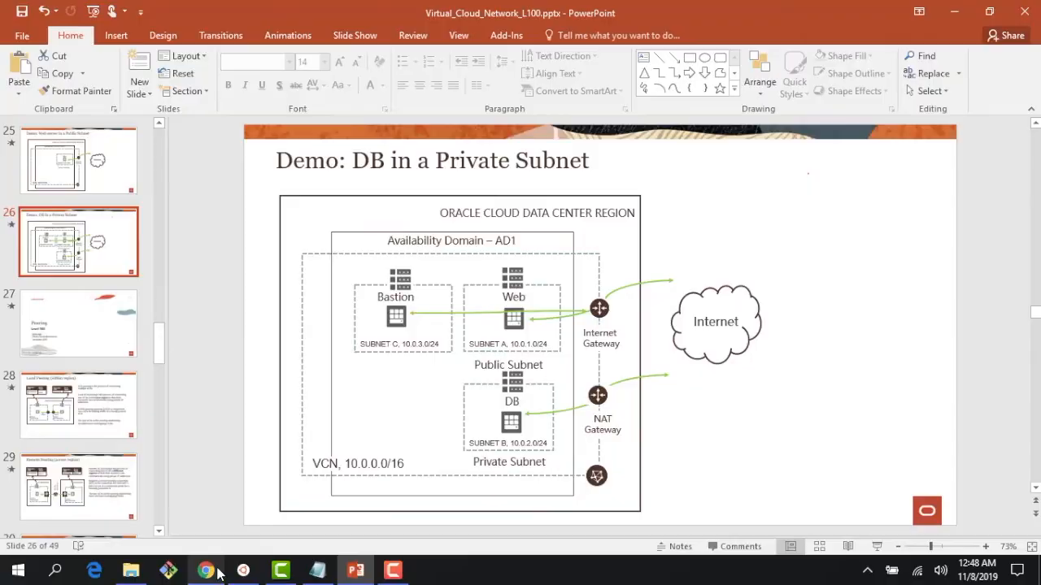
# Step: Return from the PowerPoint architecture slide to the cloud console in Chrome
pyautogui.click(206, 570)
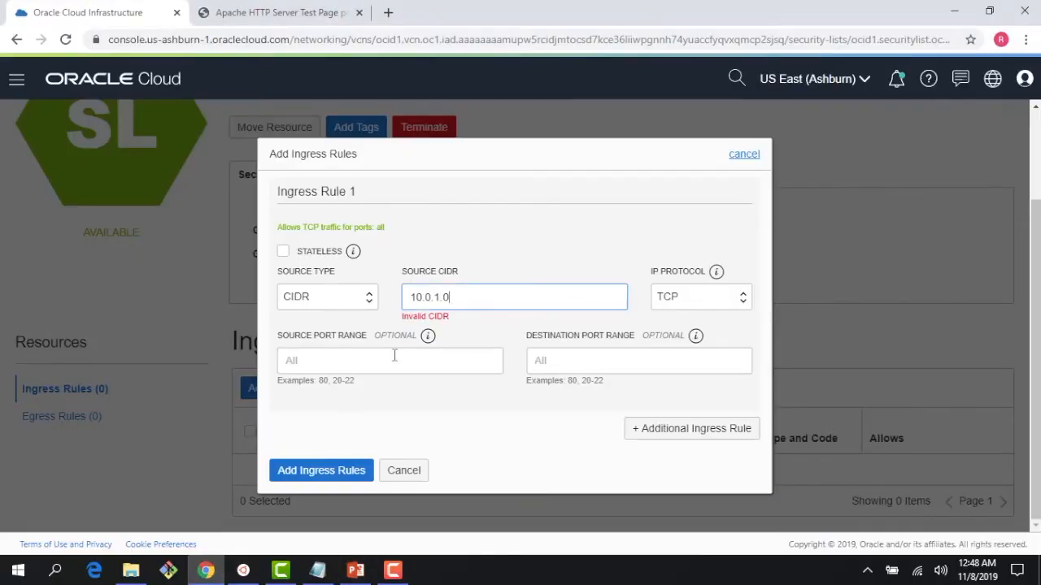
# Step: Finish the ingress rule with source 10.0.1.0/24 and All Protocols, and add it
pyautogui.write('/24')
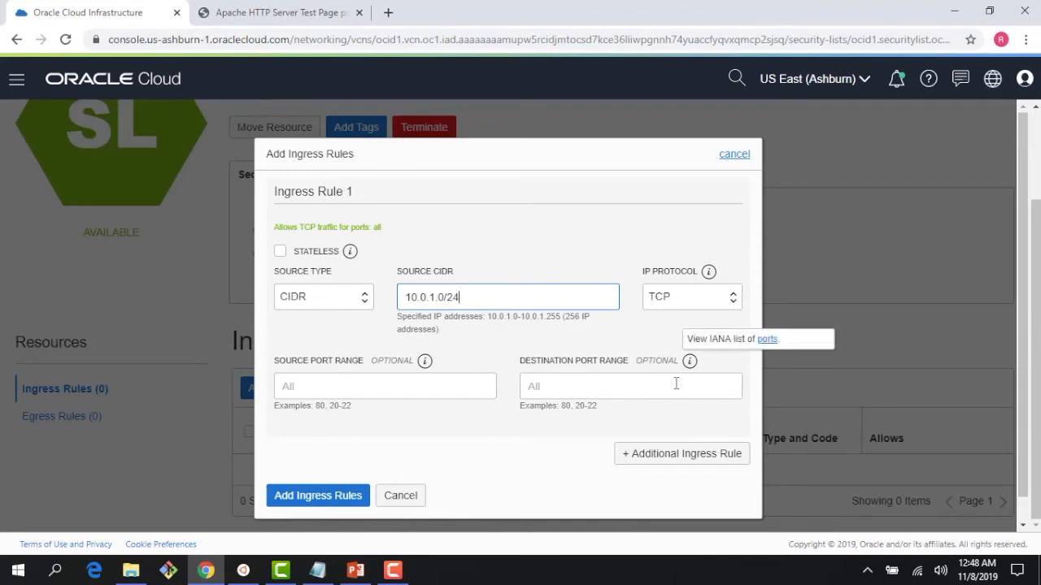
pyautogui.write('22')
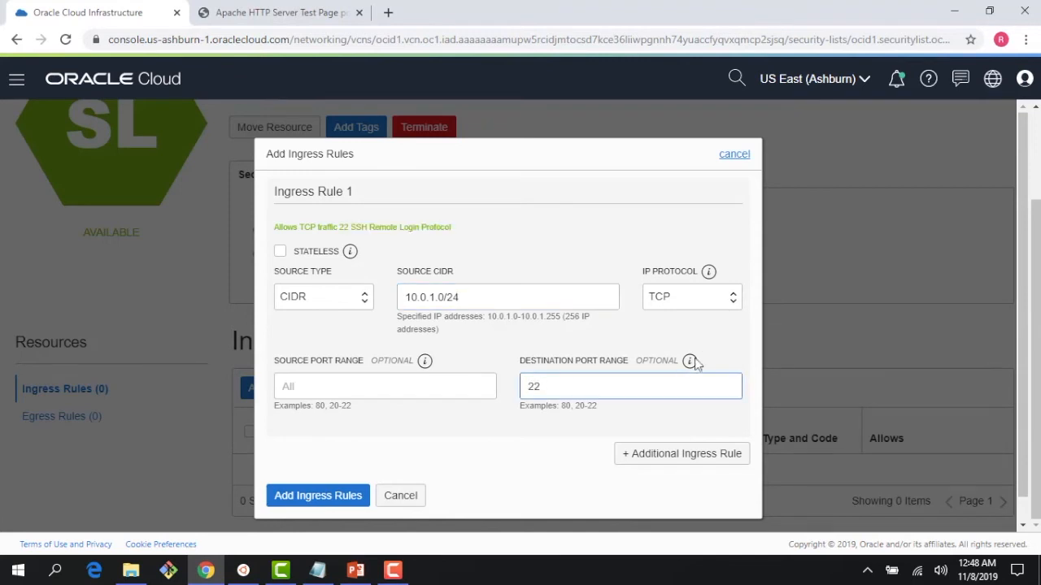
pyautogui.click(690, 296)
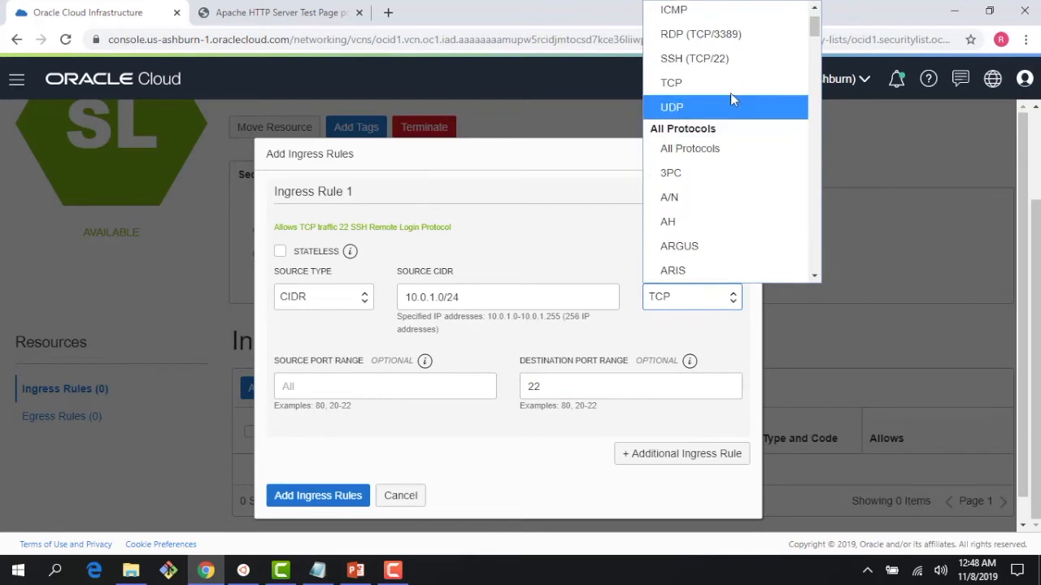
pyautogui.scroll(3)
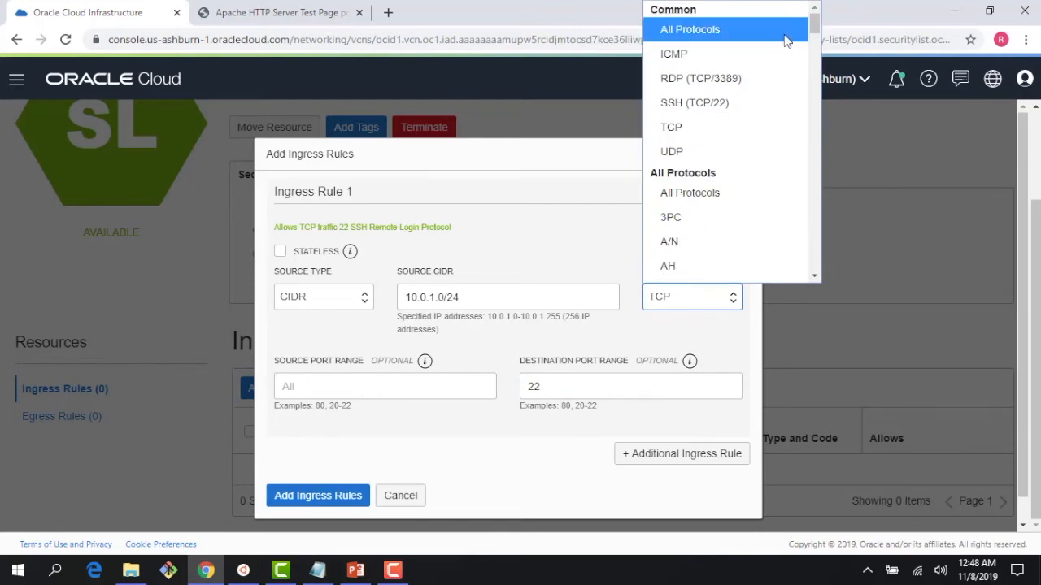
pyautogui.click(690, 29)
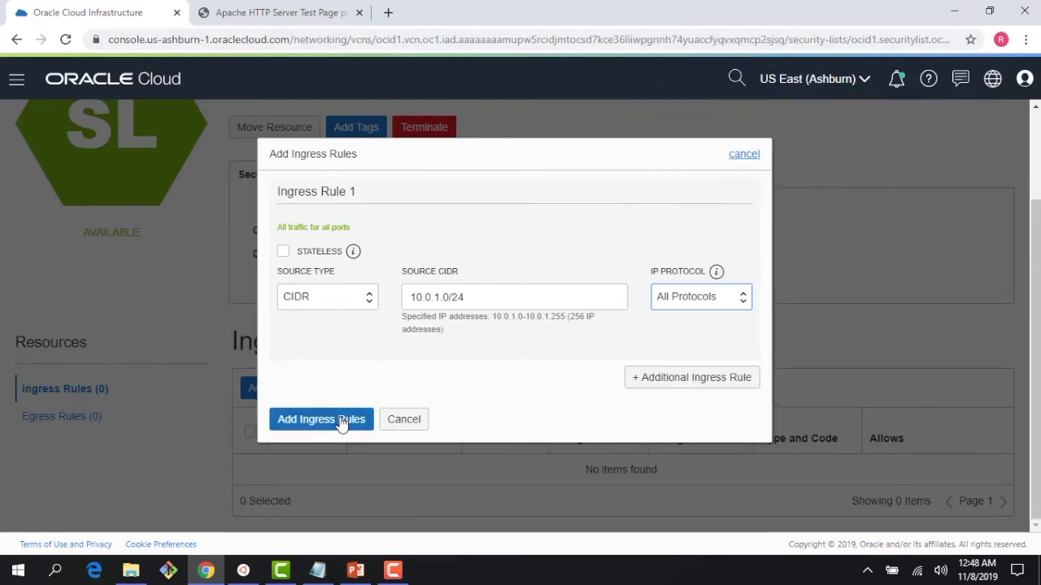
pyautogui.click(321, 419)
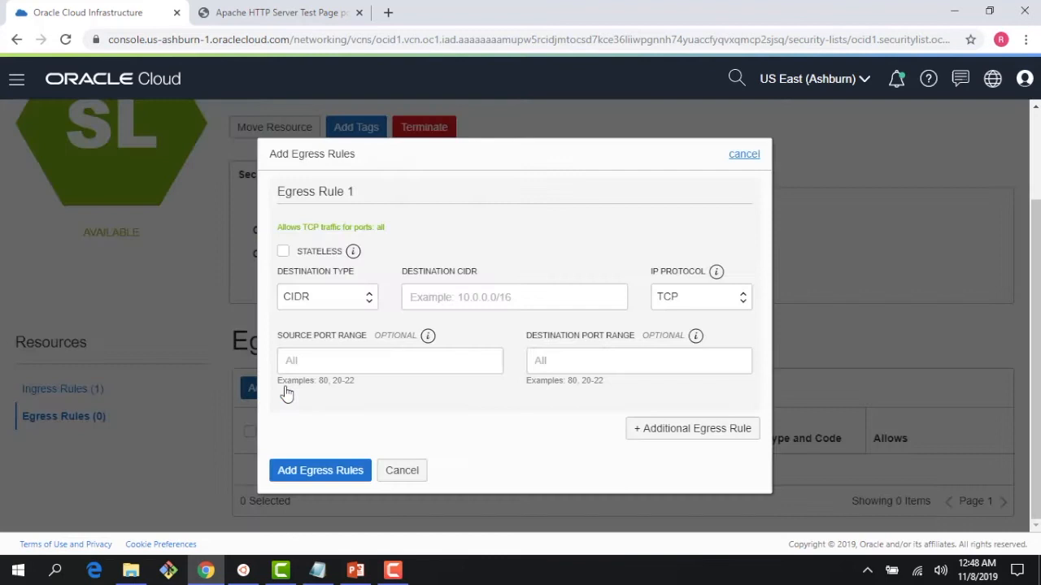
# Step: Add an All Protocols egress rule to destination 0.0.0.0/0, then open the main menu
pyautogui.click(514, 297)
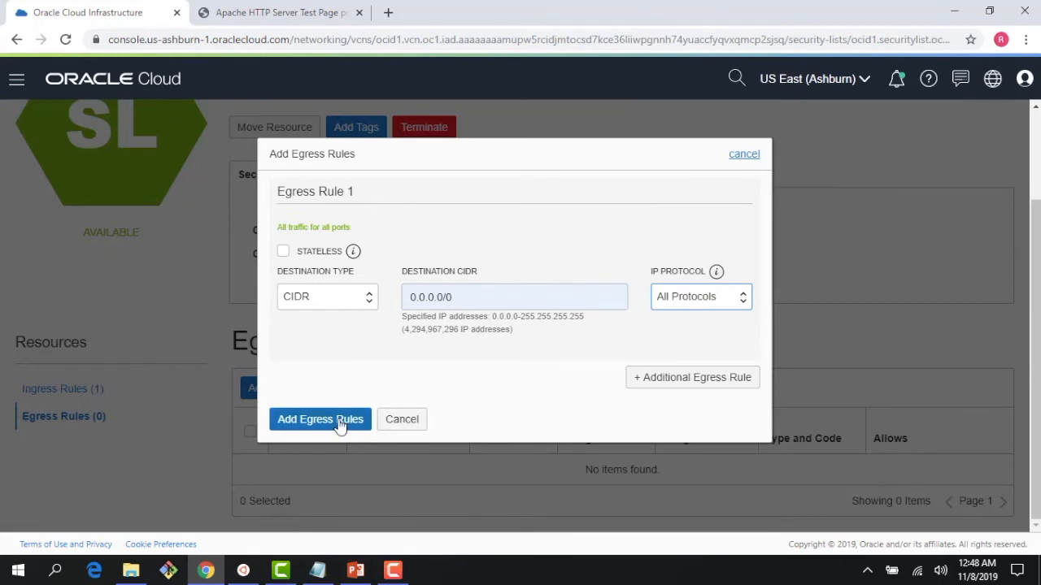
pyautogui.click(319, 419)
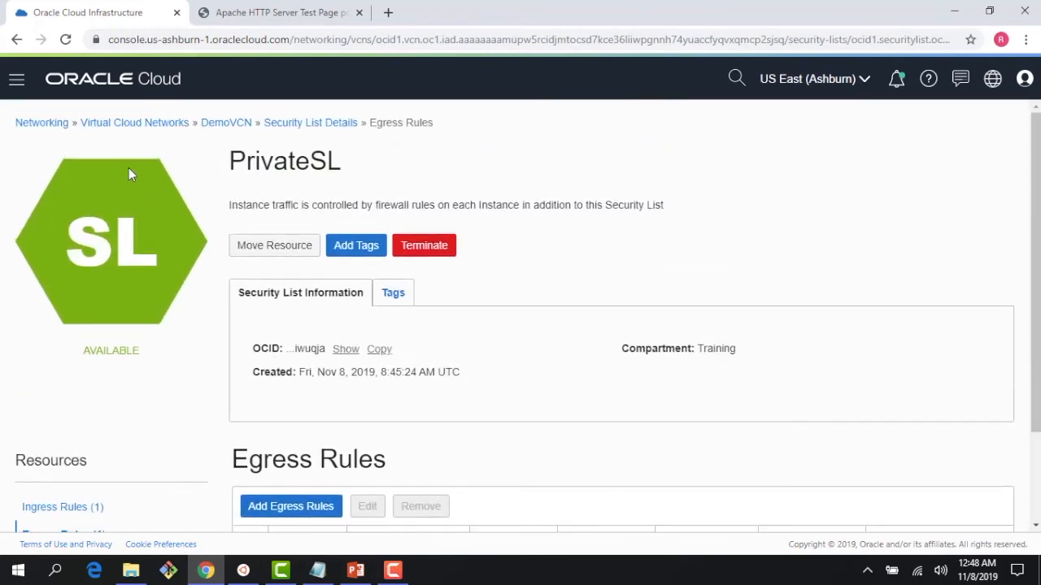
pyautogui.moveTo(140, 142)
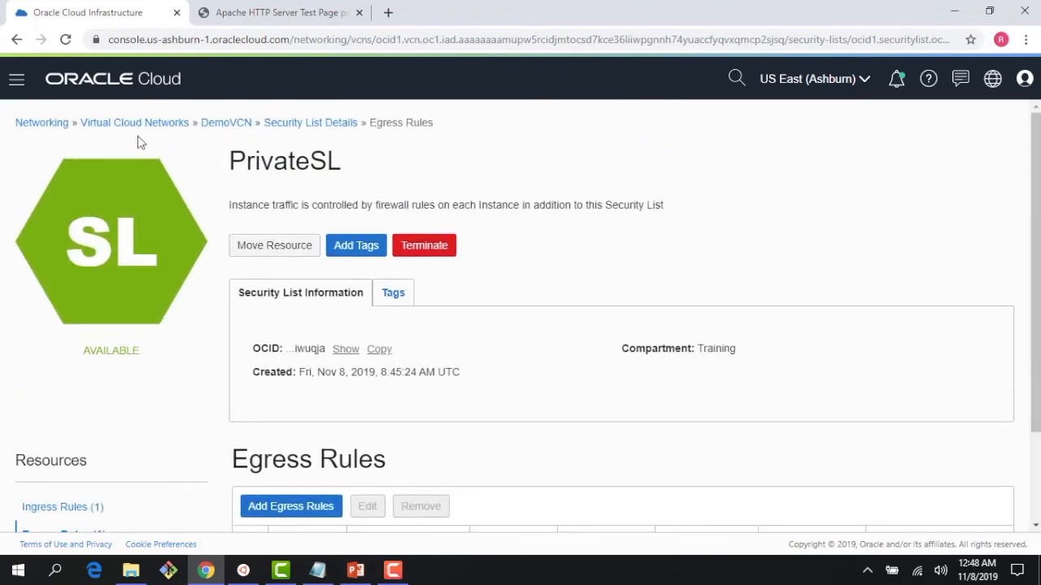
pyautogui.click(16, 78)
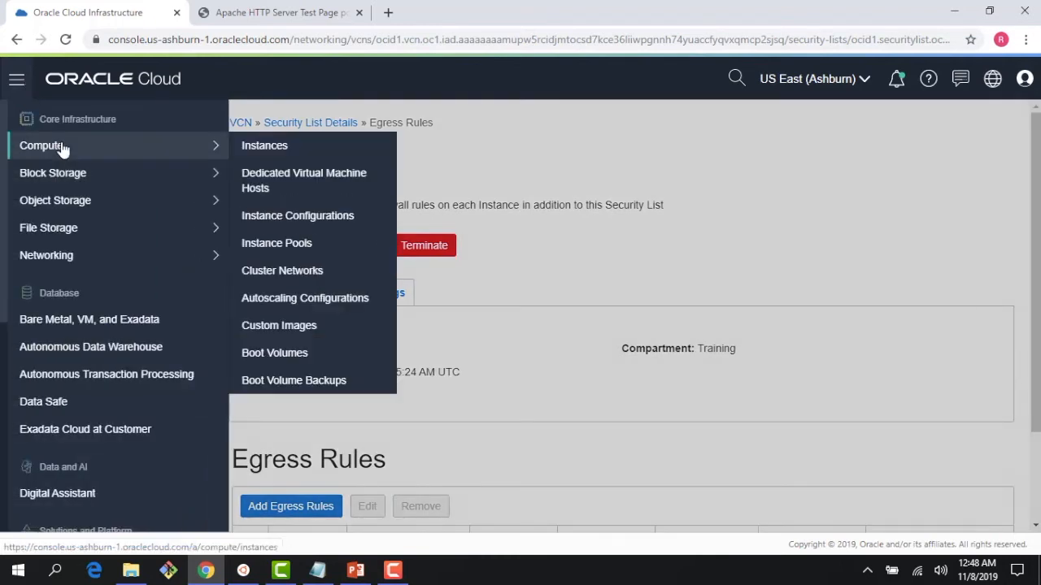
# Step: Open the Database instance's details and select its private IP 10.0.2.2 under Primary VNIC
pyautogui.click(264, 144)
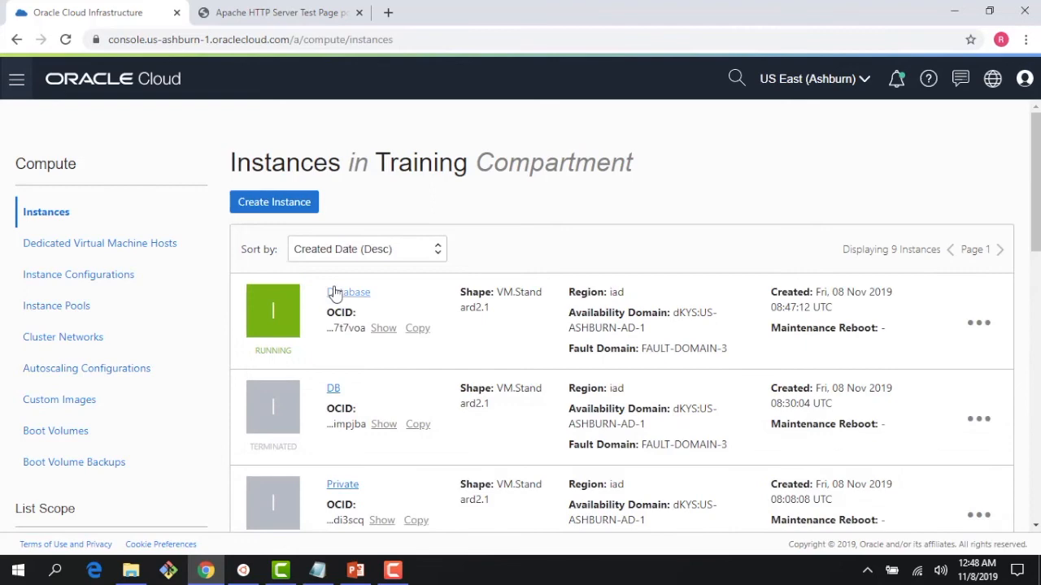
pyautogui.click(348, 291)
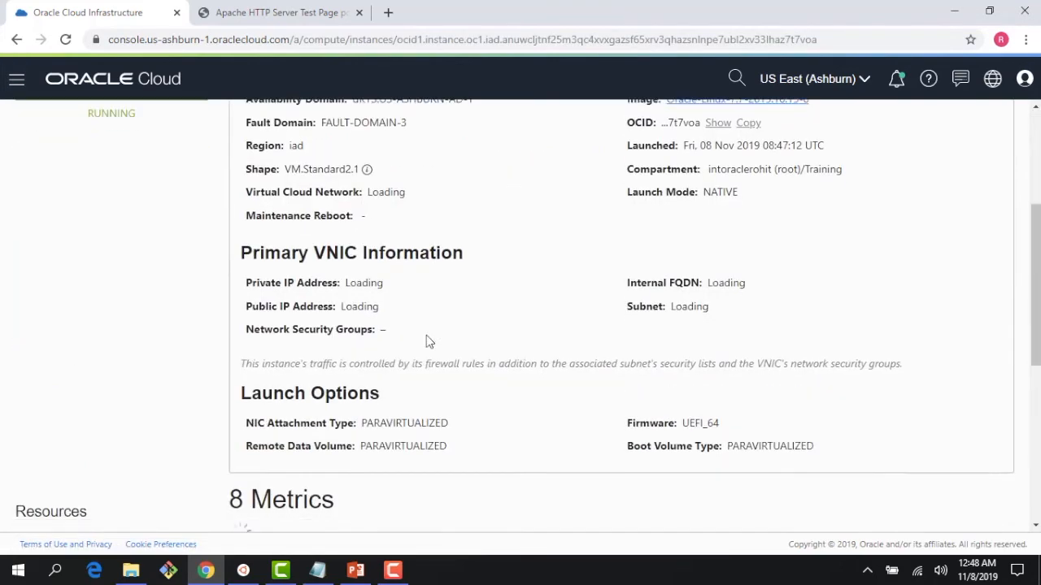
pyautogui.scroll(-3)
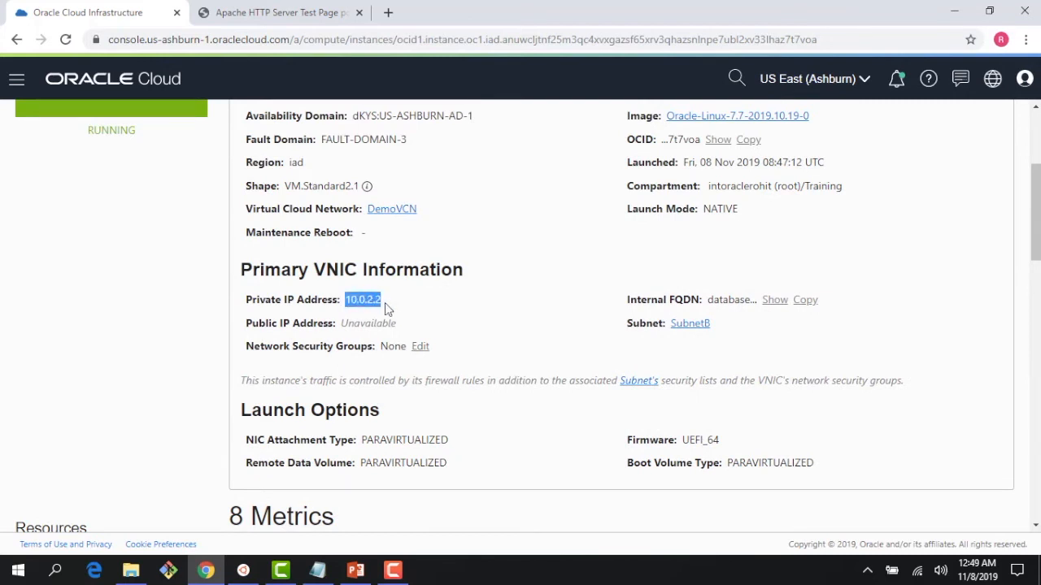
pyautogui.click(316, 570)
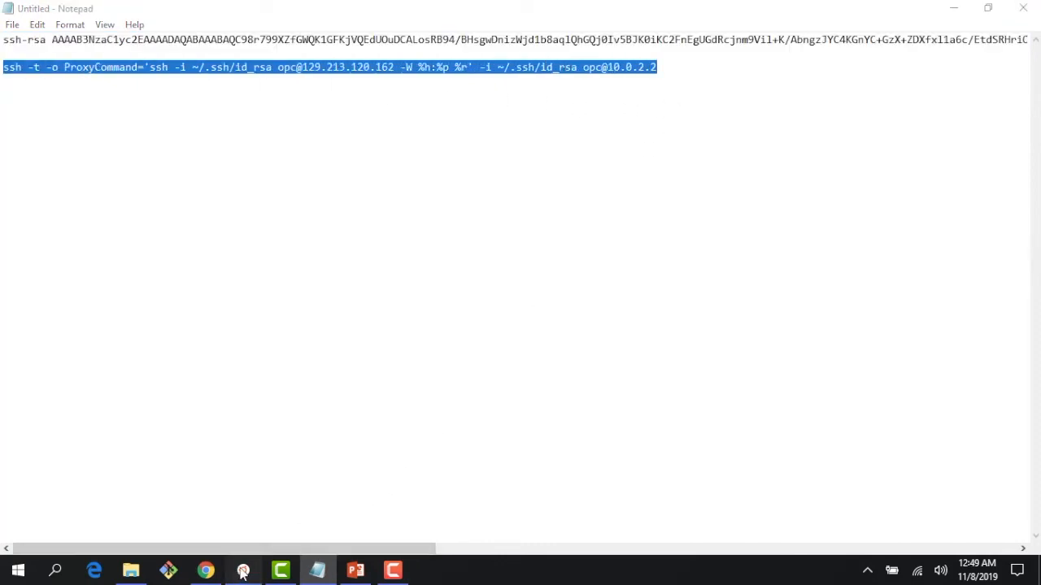
pyautogui.click(243, 570)
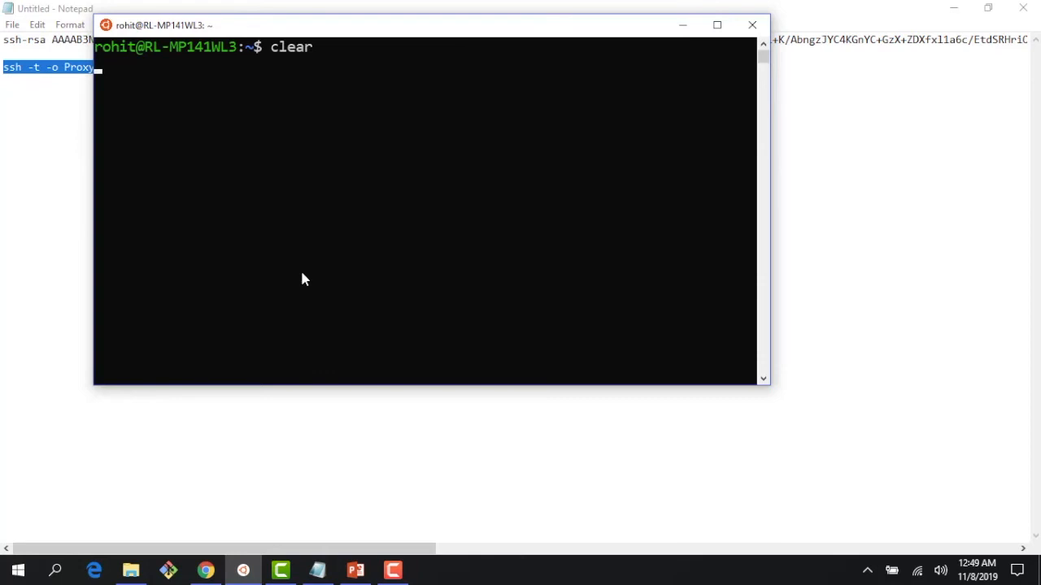
pyautogui.write("ssh -t -o ProxyCommand='ssh -i ~/.ssh/id_rsa opc@129.213.120.162 -W %h:%p %r' -i ~/.ssh/id_rsa opc@10.0.2.2")
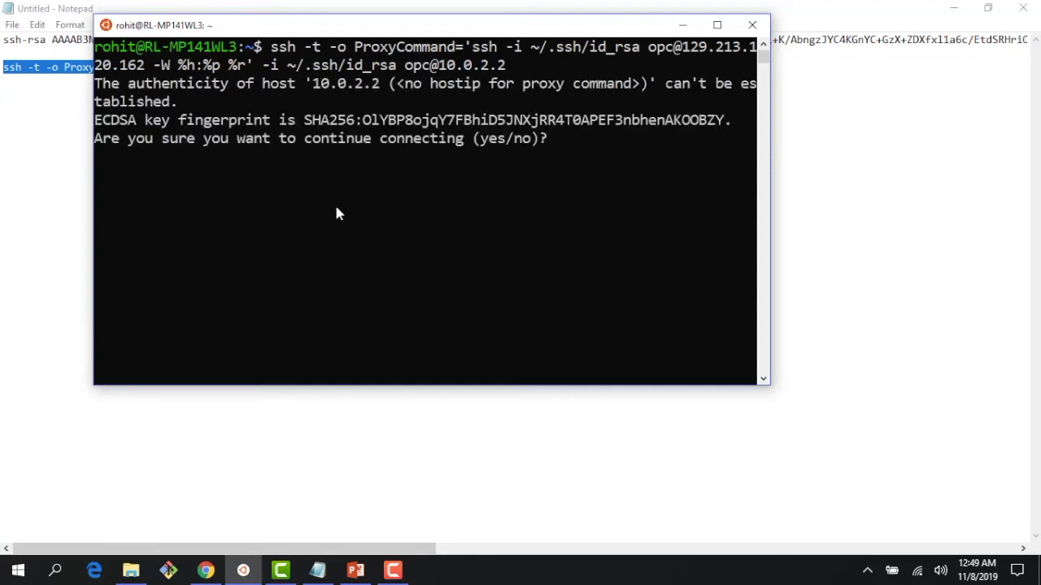
pyautogui.moveTo(535, 97)
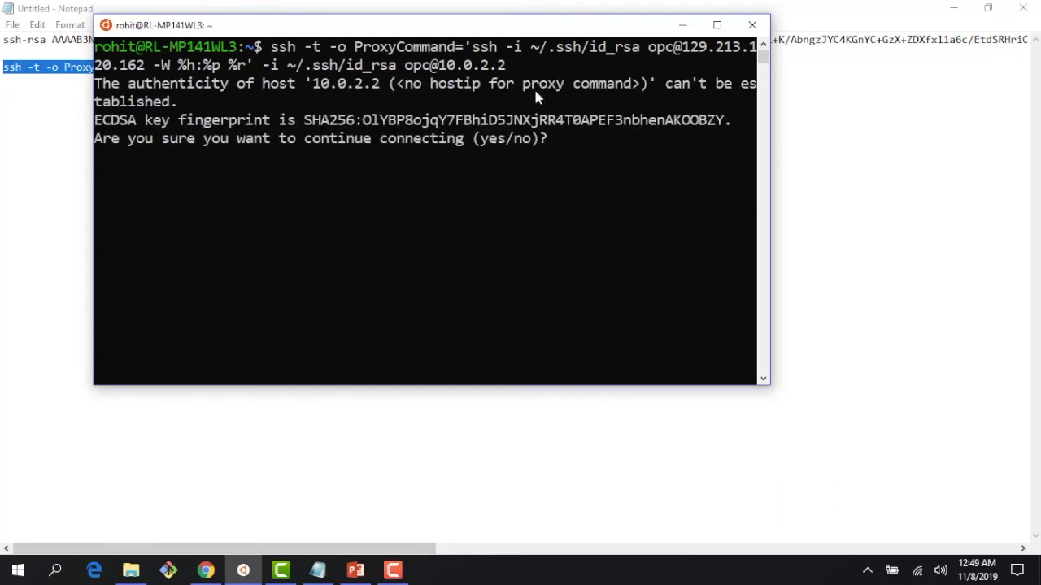
pyautogui.moveTo(727, 57)
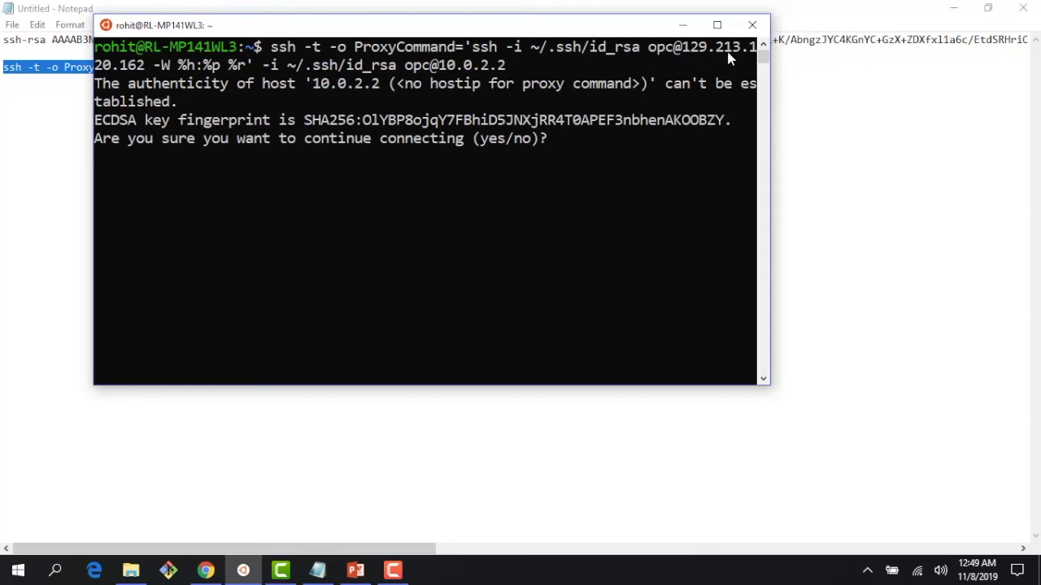
pyautogui.moveTo(746, 56)
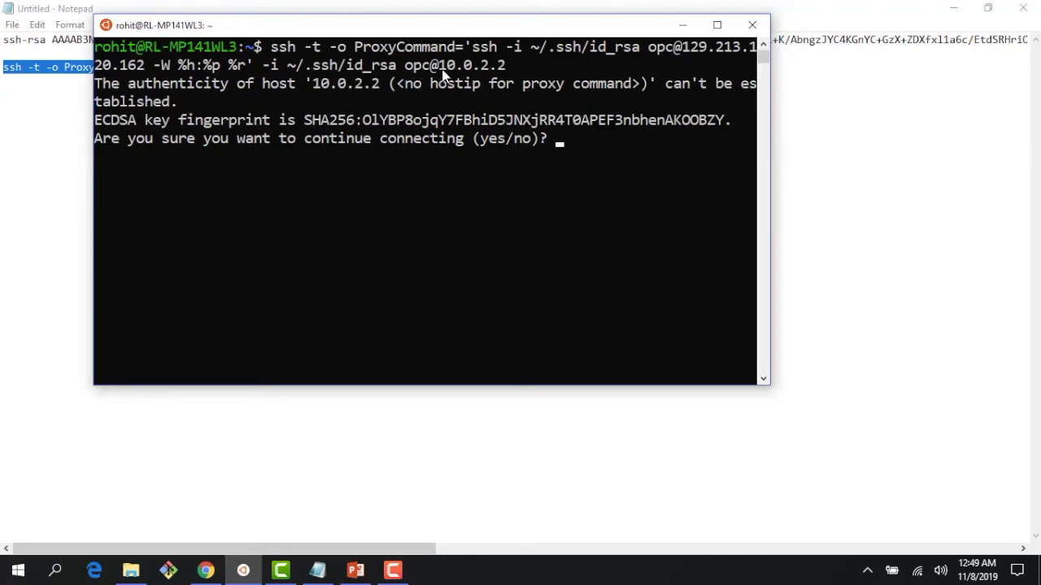
pyautogui.moveTo(494, 76)
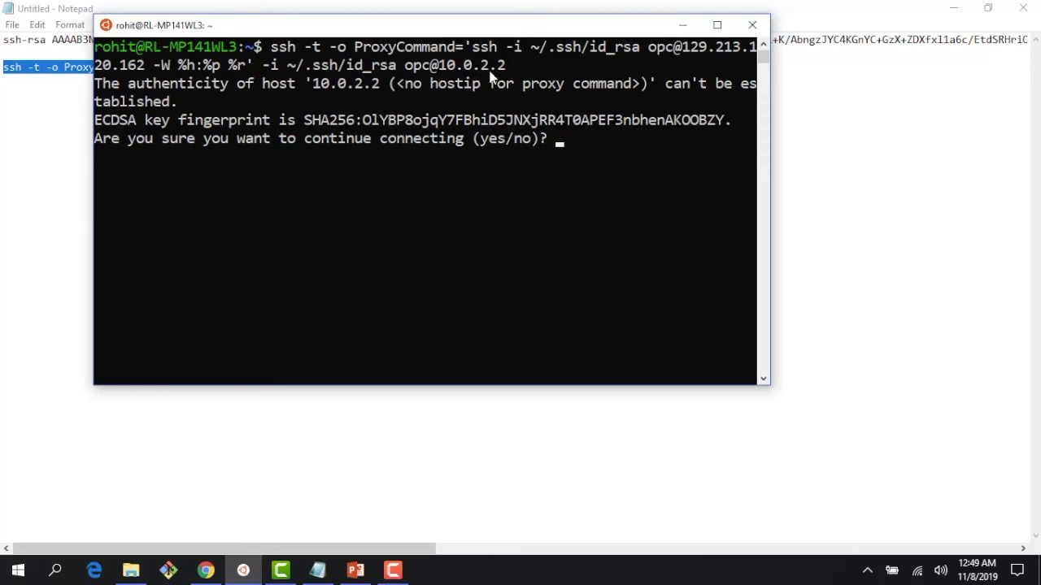
pyautogui.write('yes')
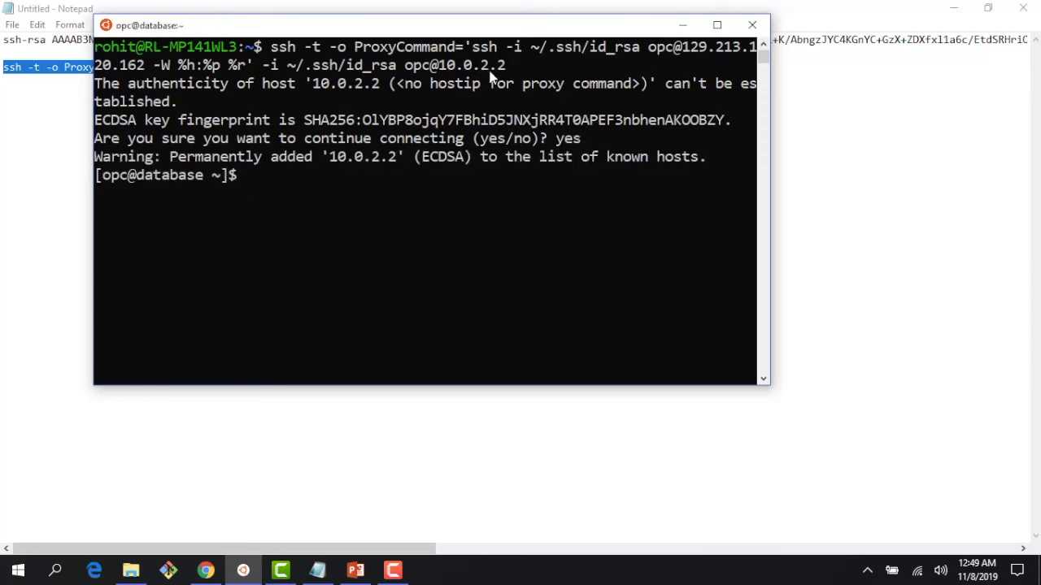
pyautogui.moveTo(187, 187)
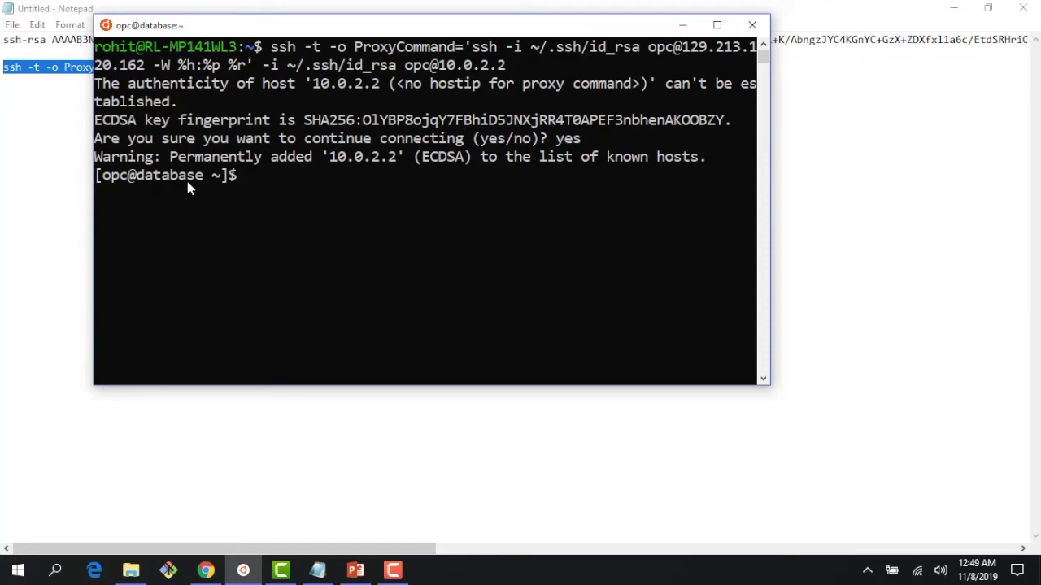
pyautogui.write('ping w')
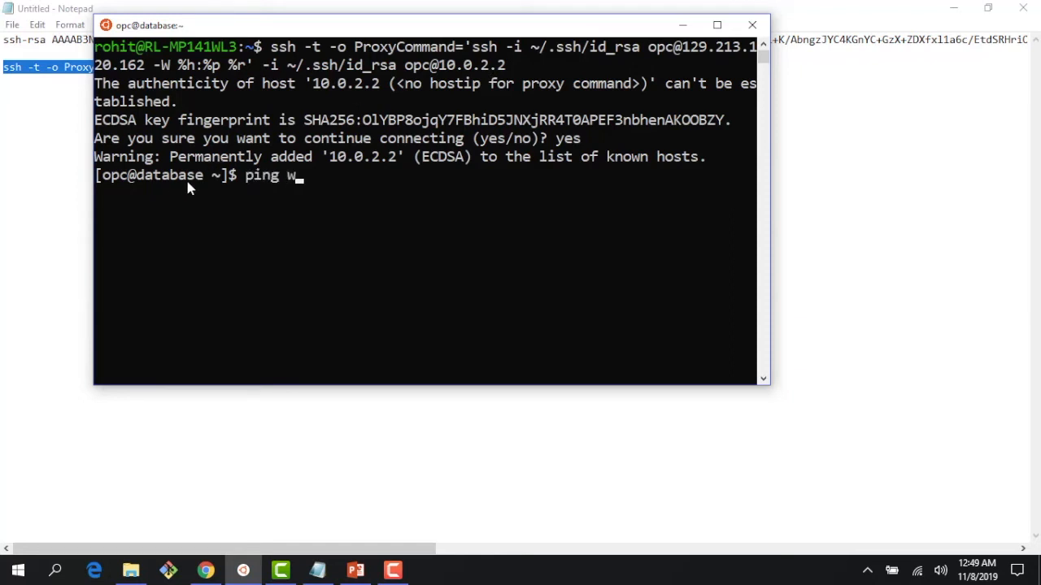
pyautogui.write('ww.google.com')
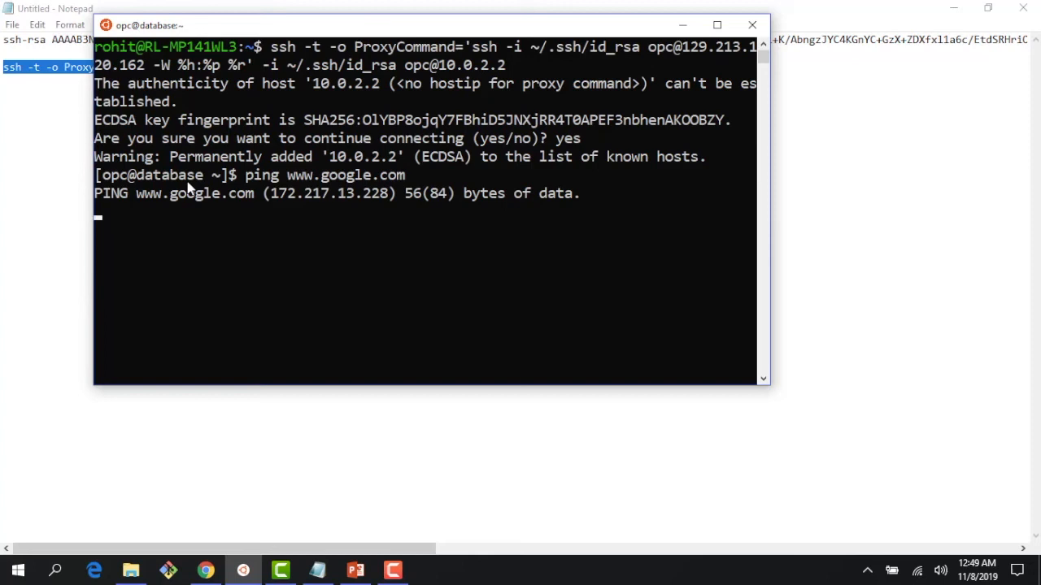
pyautogui.moveTo(251, 245)
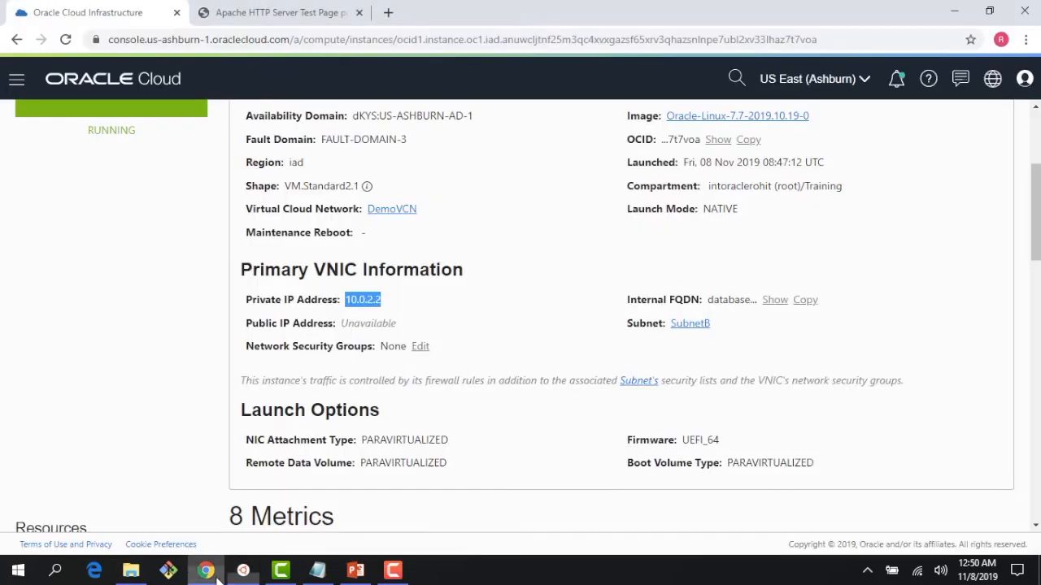
# Step: Navigate to the DemoVCN network's NAT gateways list
pyautogui.scroll(3)
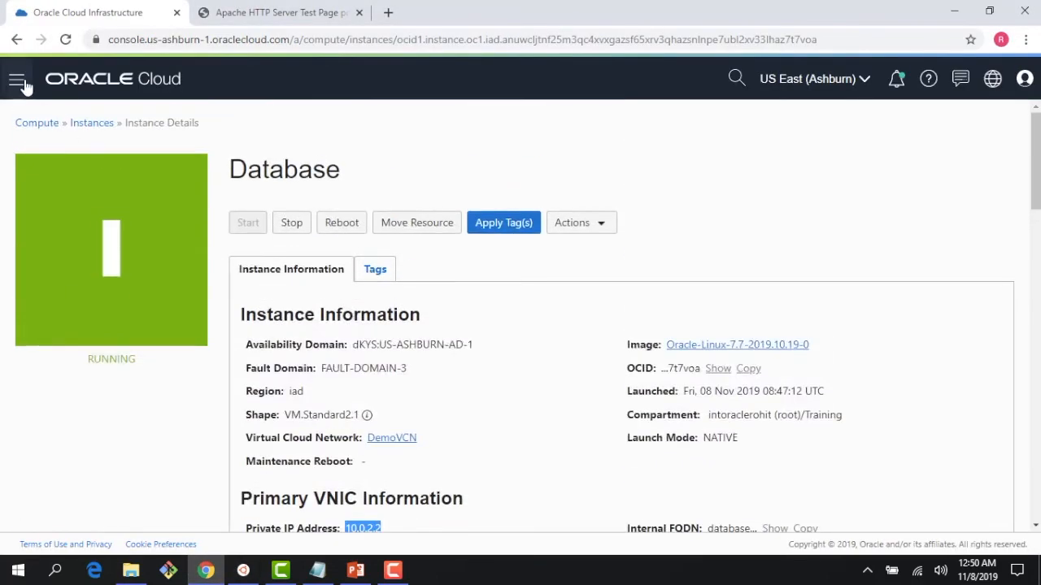
pyautogui.click(16, 79)
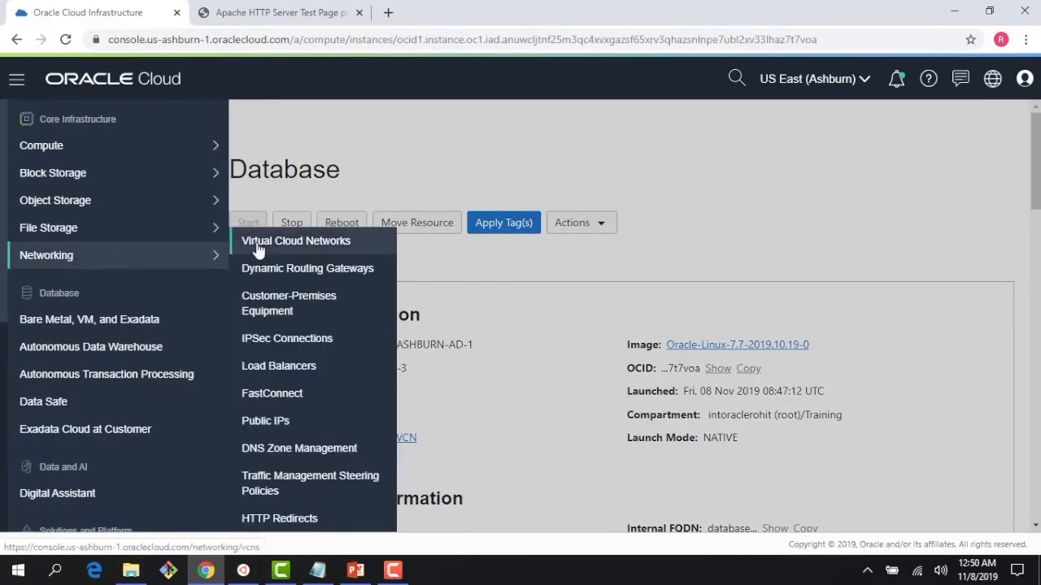
pyautogui.click(296, 241)
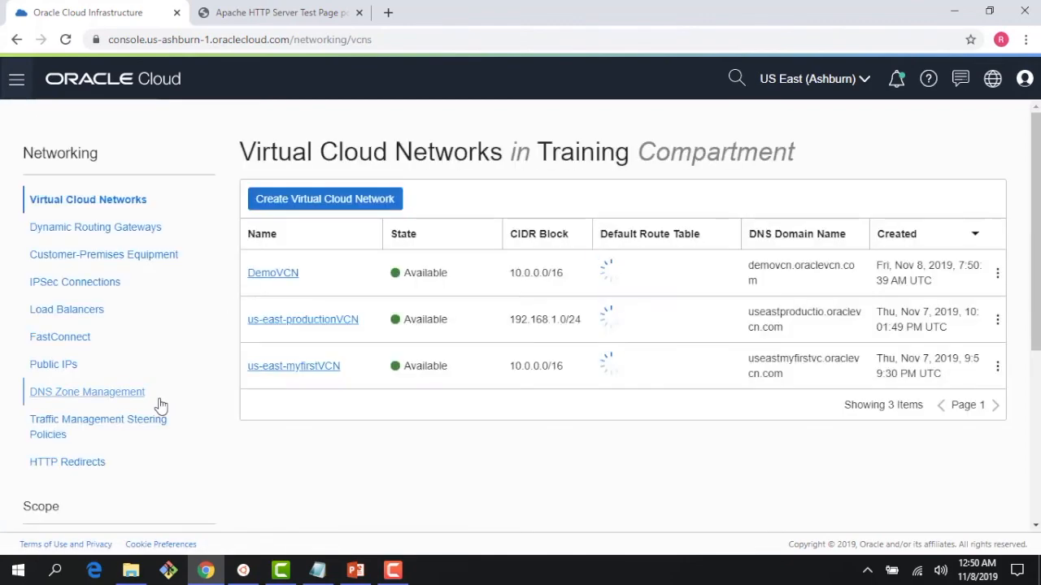
pyautogui.click(273, 272)
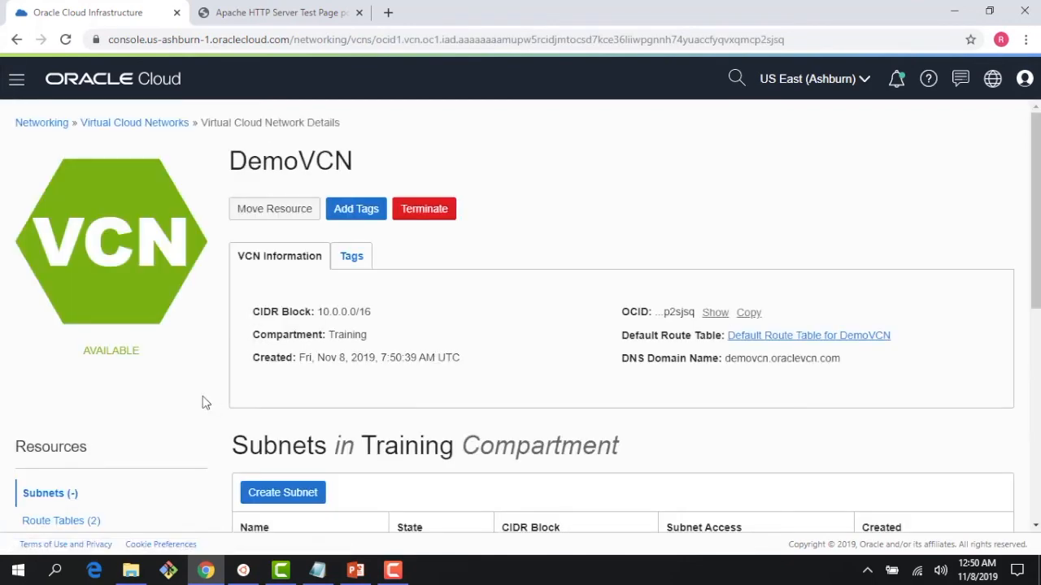
pyautogui.click(67, 407)
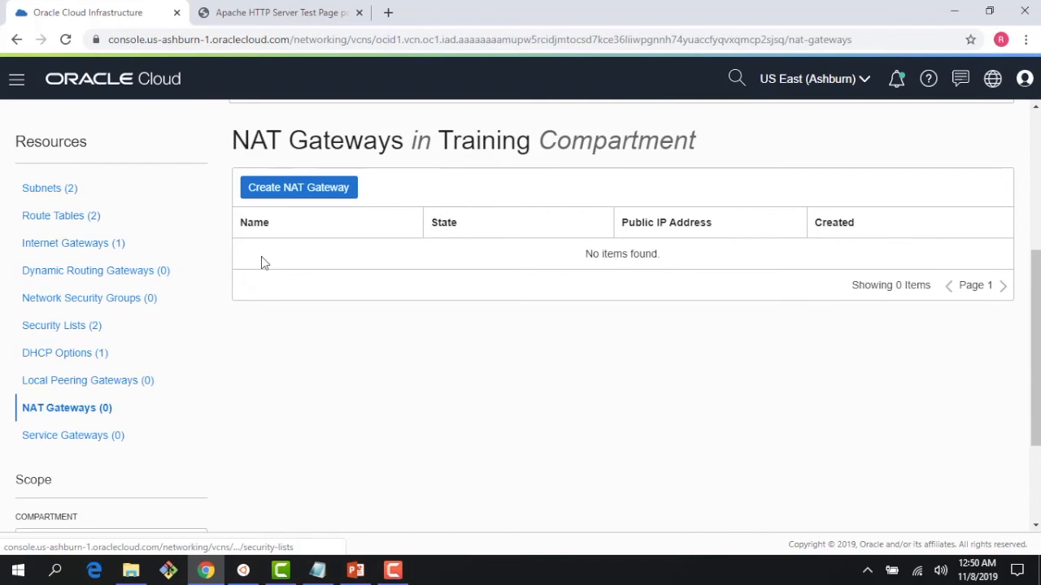
# Step: Create a NAT gateway named NATGW and sort the gateway list by name
pyautogui.click(299, 187)
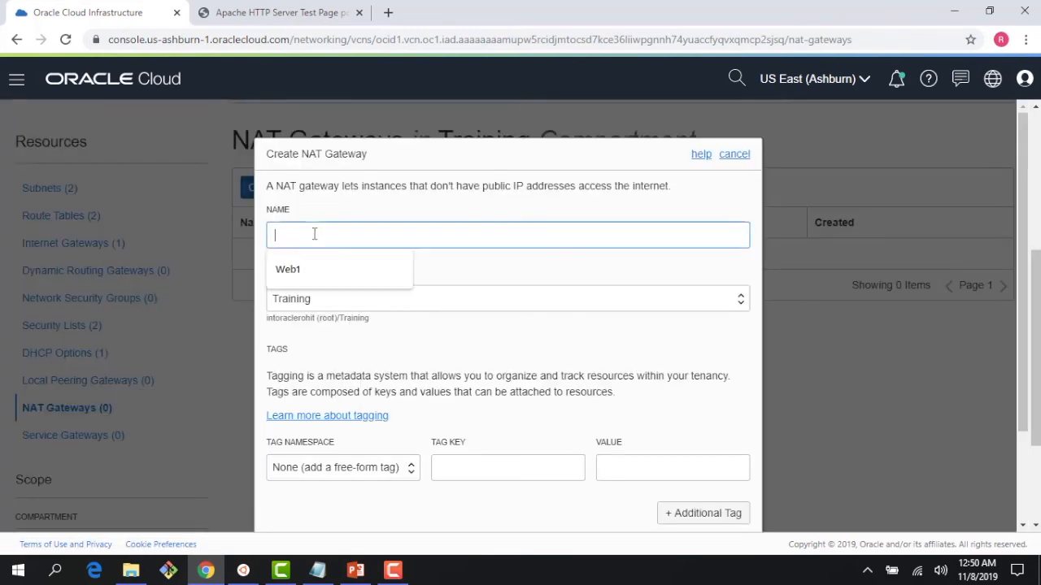
pyautogui.write('NATGW')
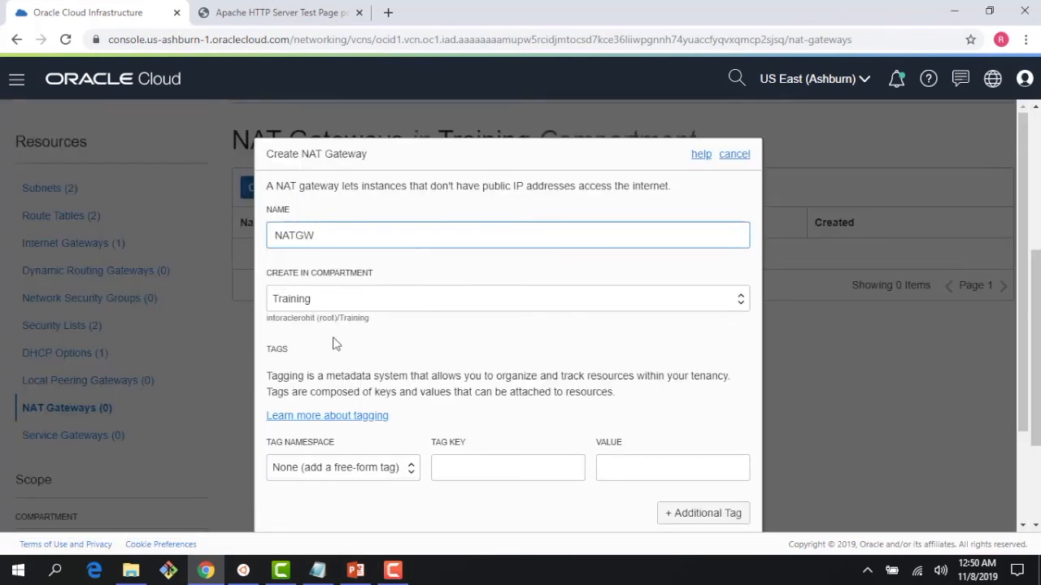
pyautogui.click(325, 470)
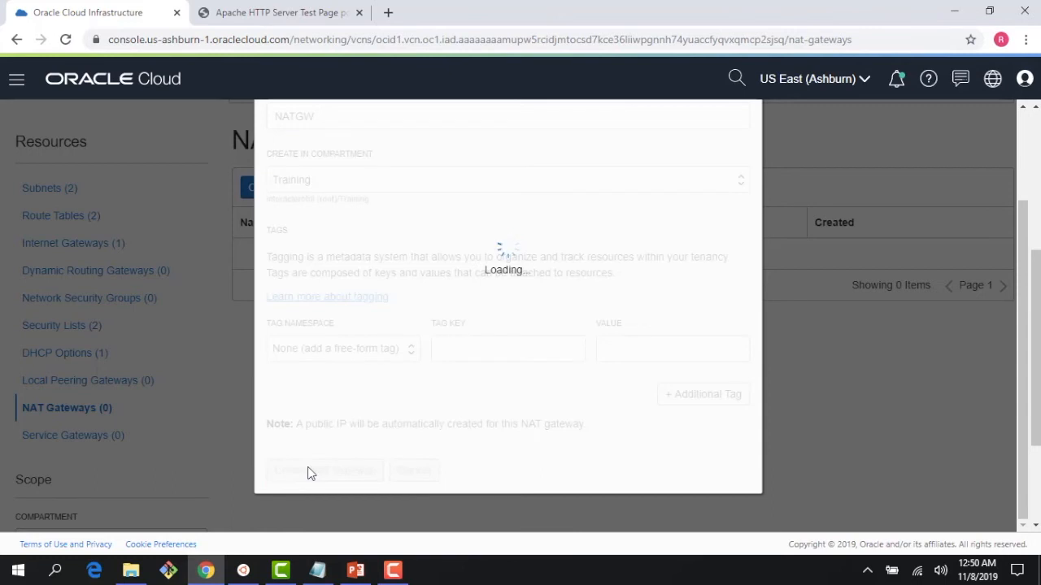
pyautogui.click(323, 470)
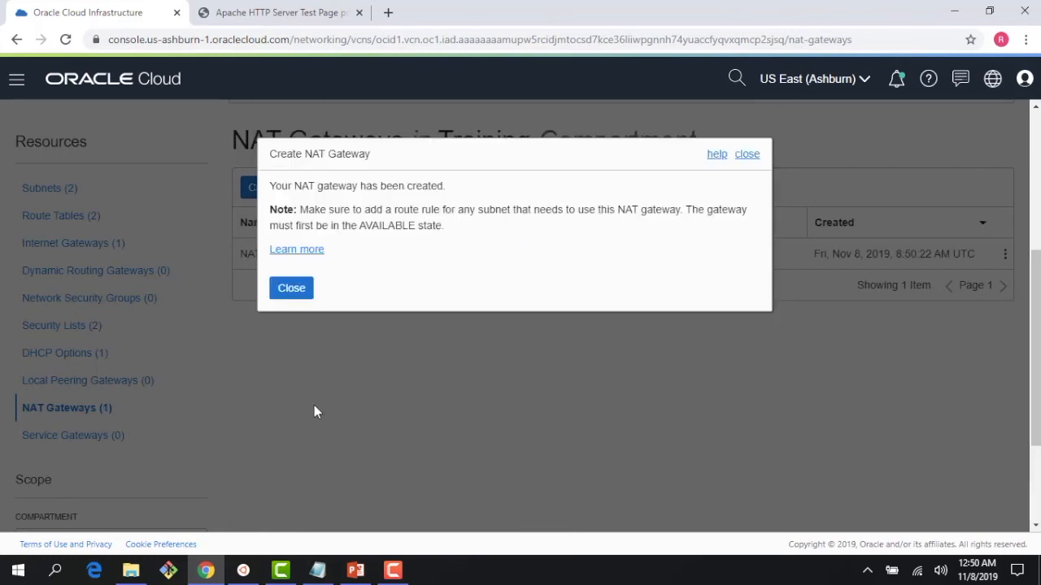
pyautogui.click(291, 288)
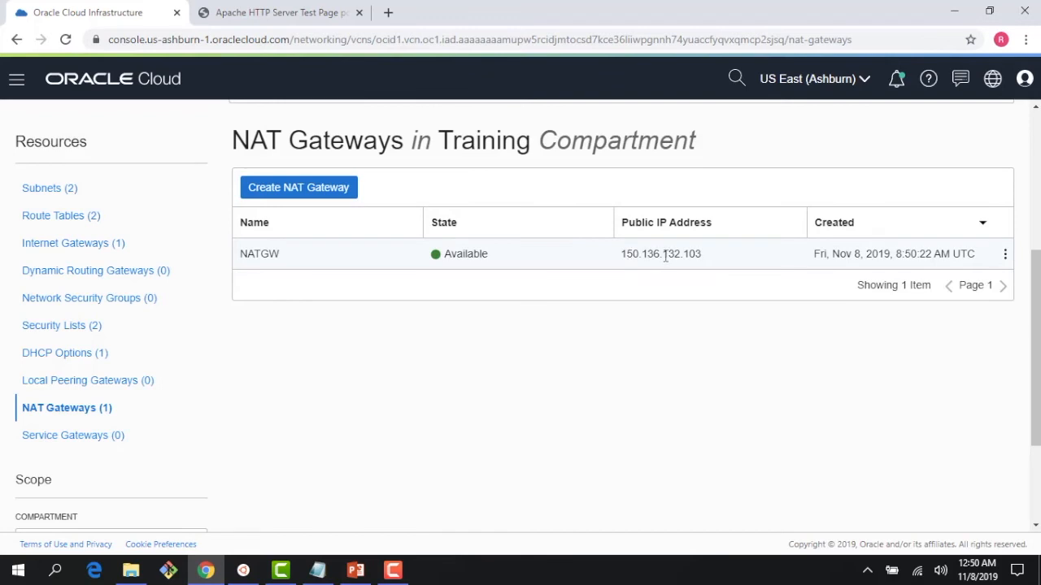
pyautogui.click(253, 222)
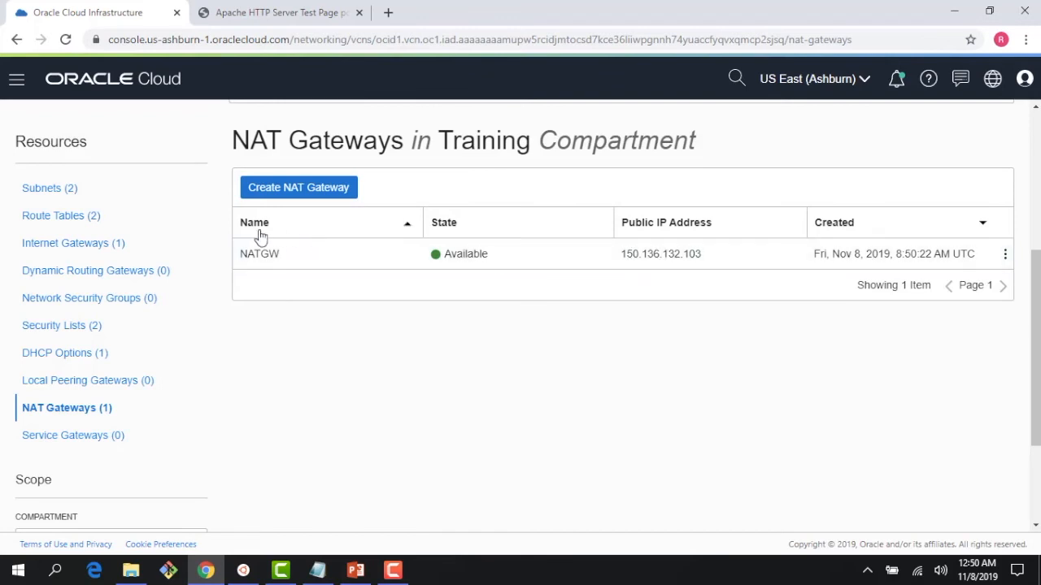
pyautogui.moveTo(54, 216)
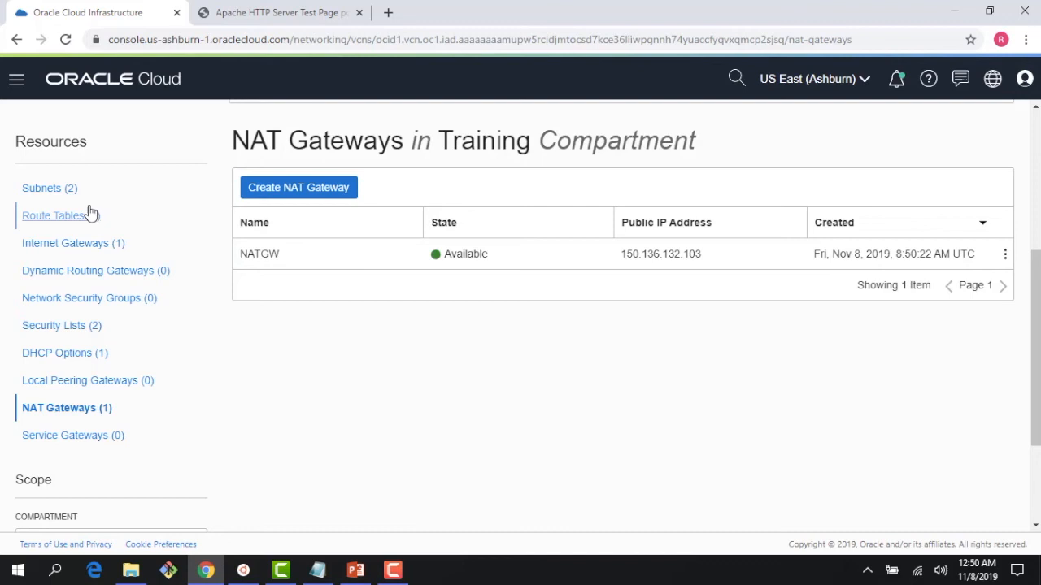
pyautogui.click(54, 215)
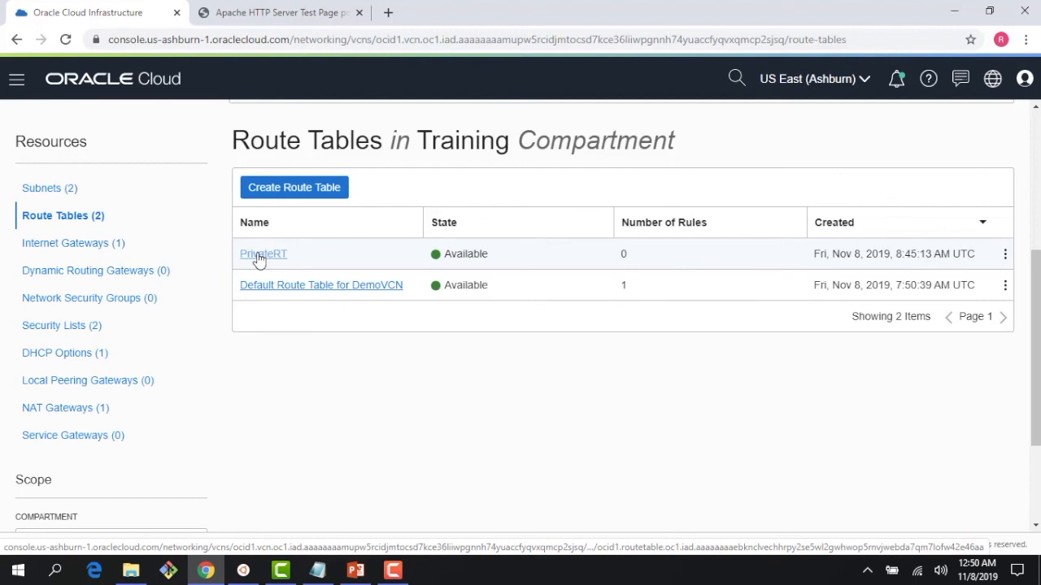
# Step: In PrivateRT, add a NAT Gateway route rule for 0.0.0.0/0 targeting NATGW
pyautogui.click(263, 254)
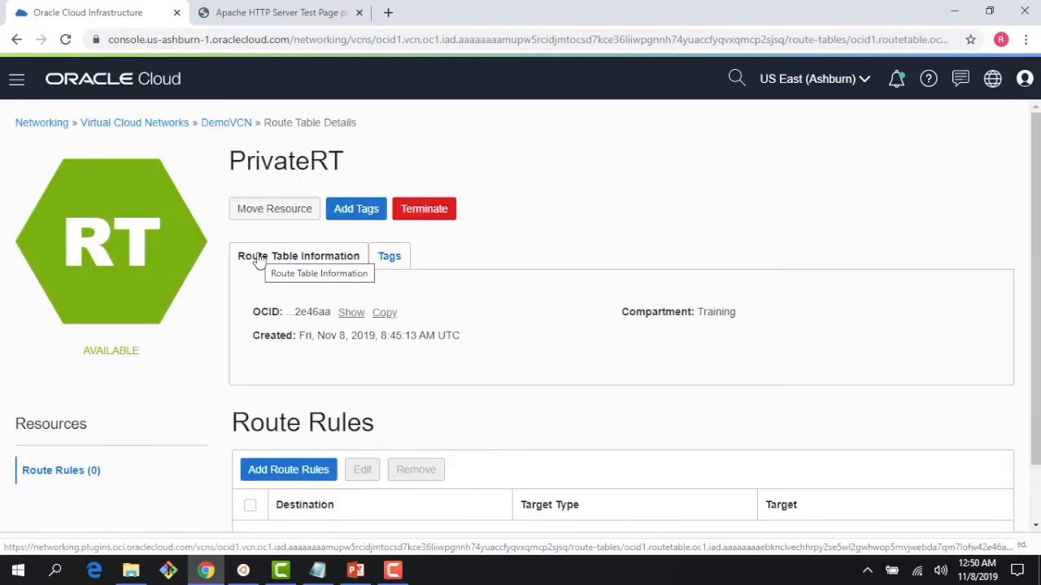
pyautogui.click(288, 469)
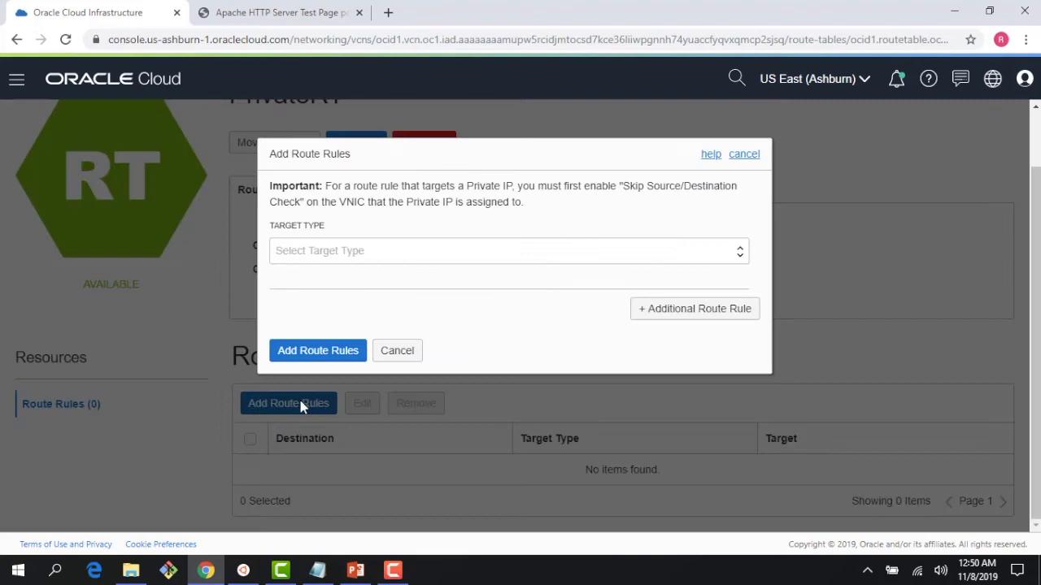
pyautogui.click(504, 250)
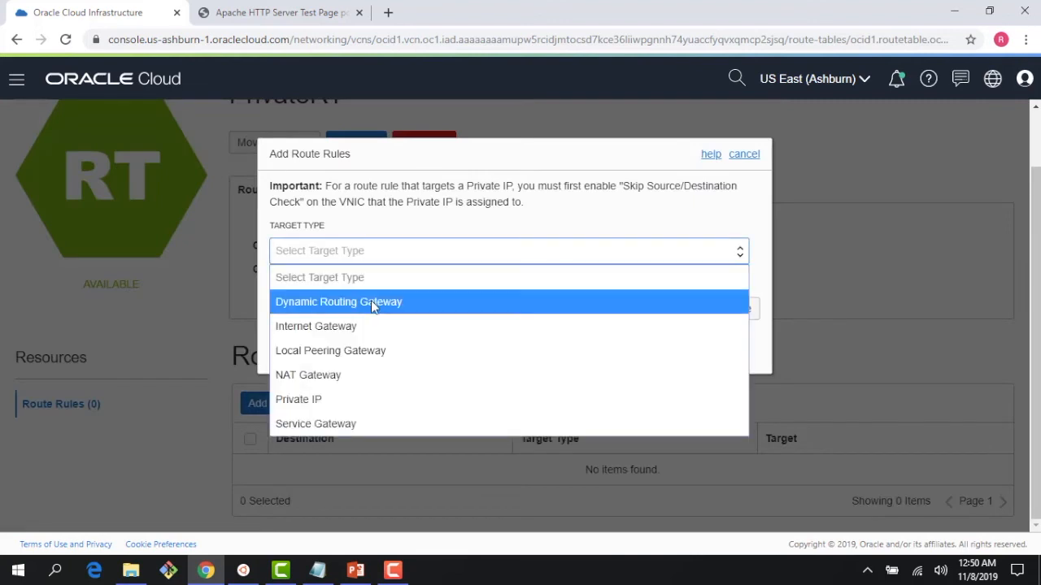
pyautogui.moveTo(374, 326)
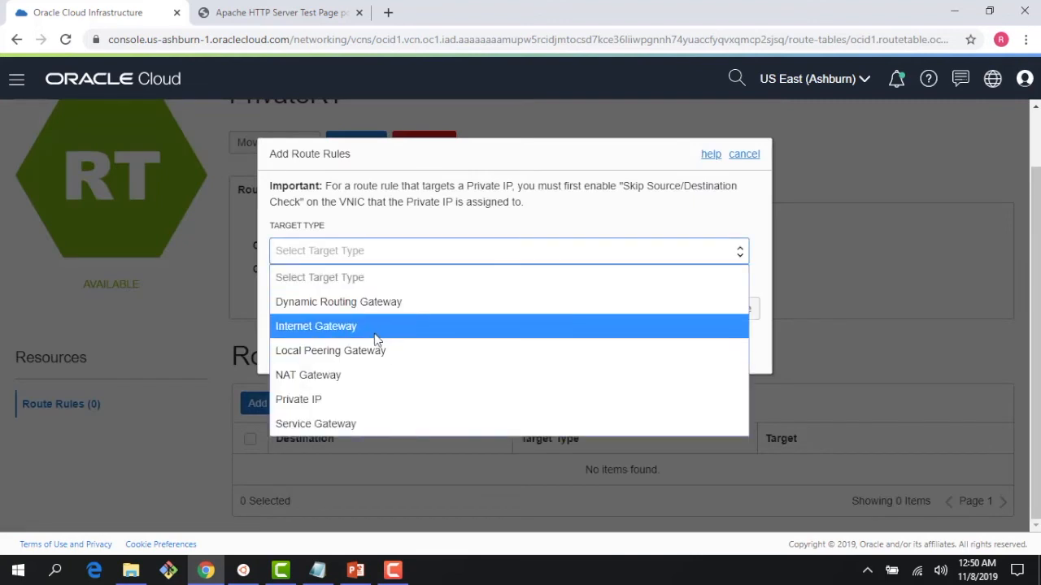
pyautogui.click(308, 375)
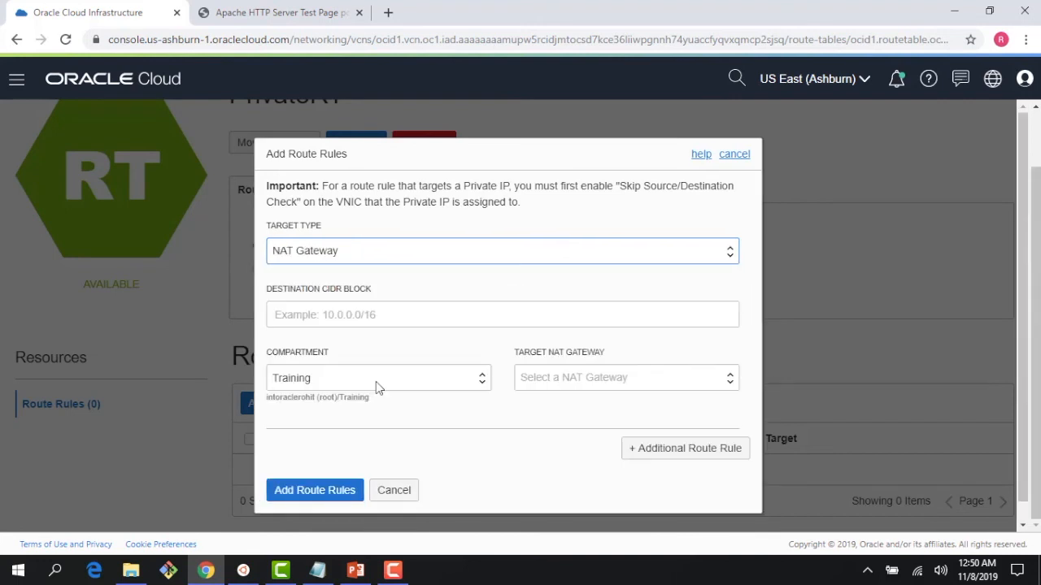
pyautogui.write('0.0.')
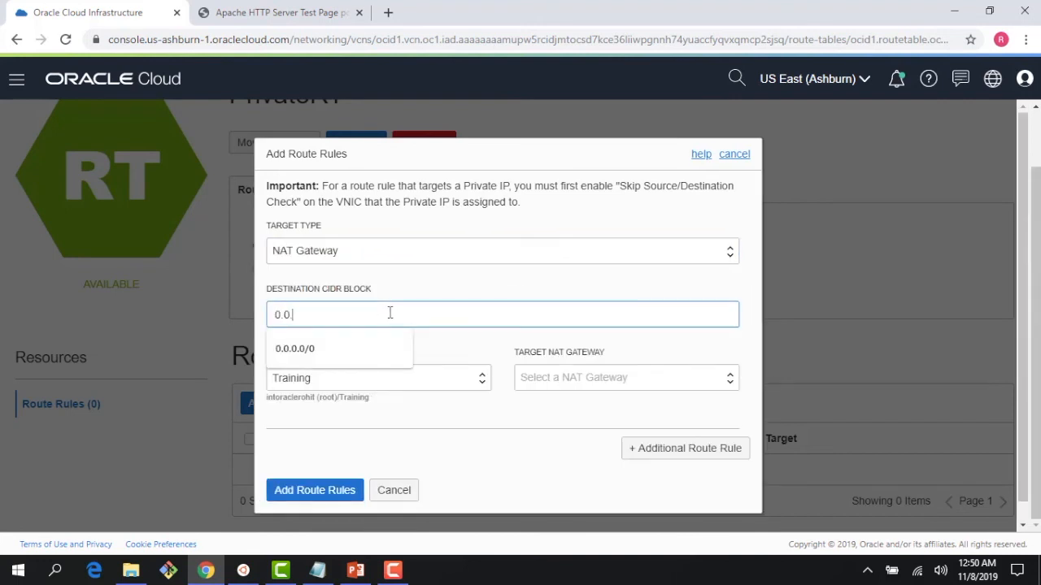
pyautogui.click(294, 348)
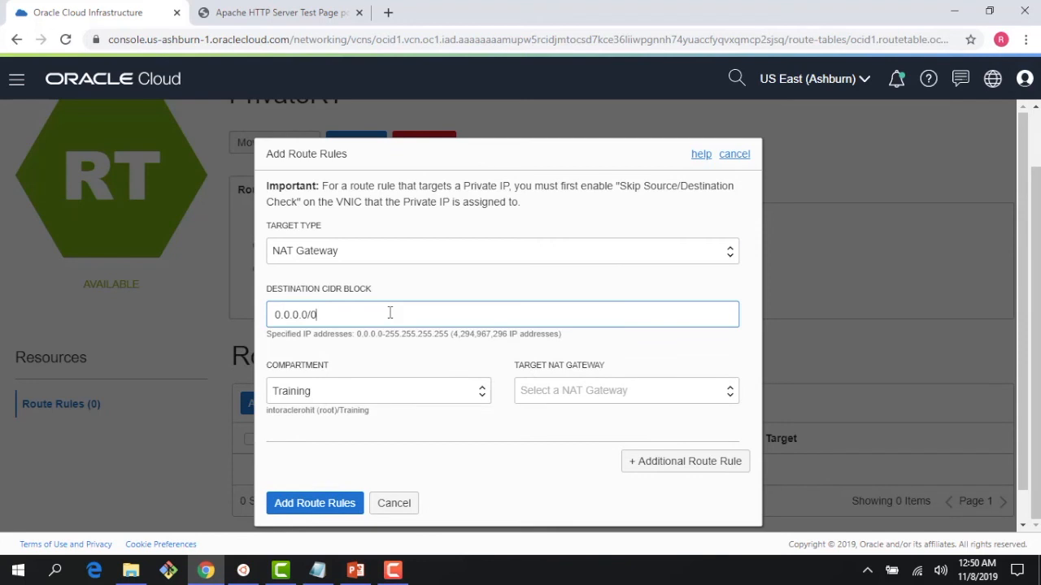
pyautogui.click(626, 390)
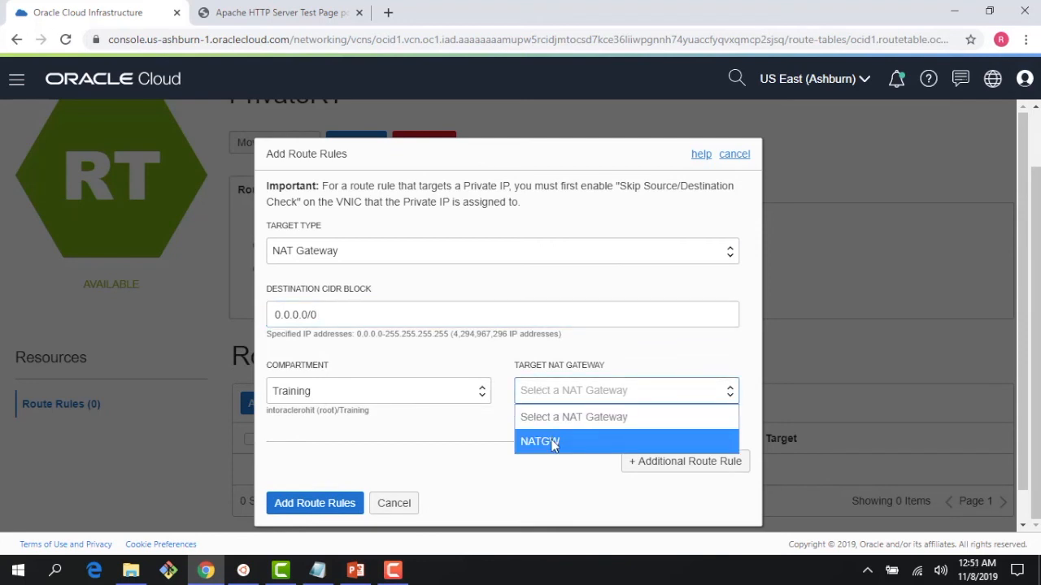
pyautogui.click(539, 441)
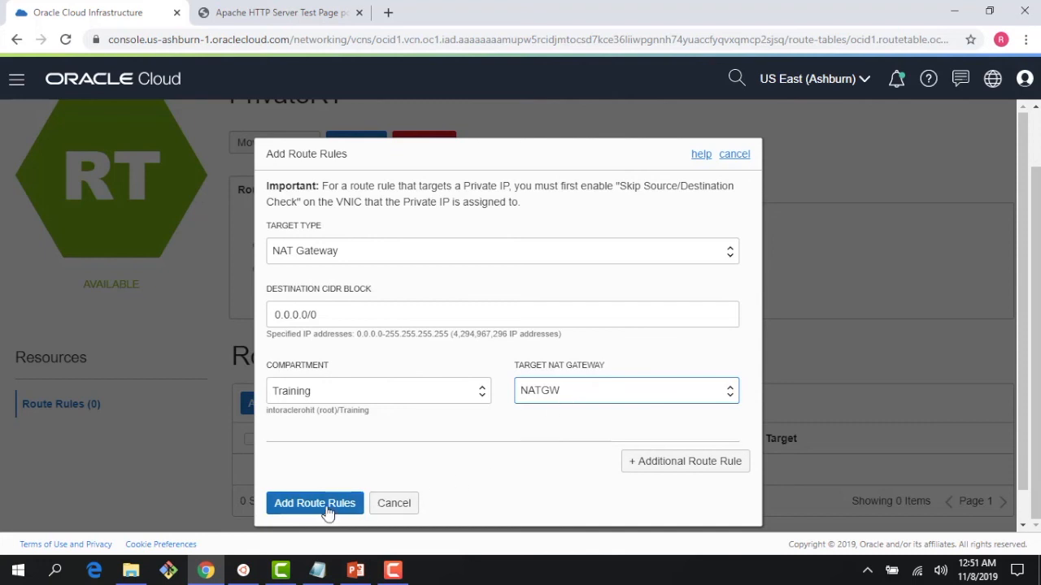
pyautogui.click(314, 503)
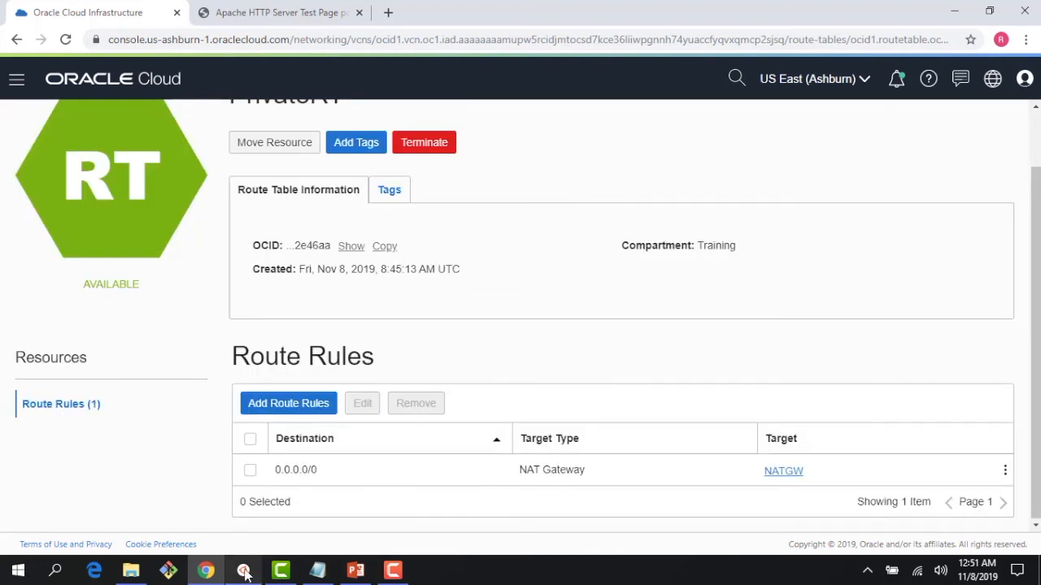
# Step: Point out the DB server on the PowerPoint diagram, then return to the database SSH terminal
pyautogui.click(244, 570)
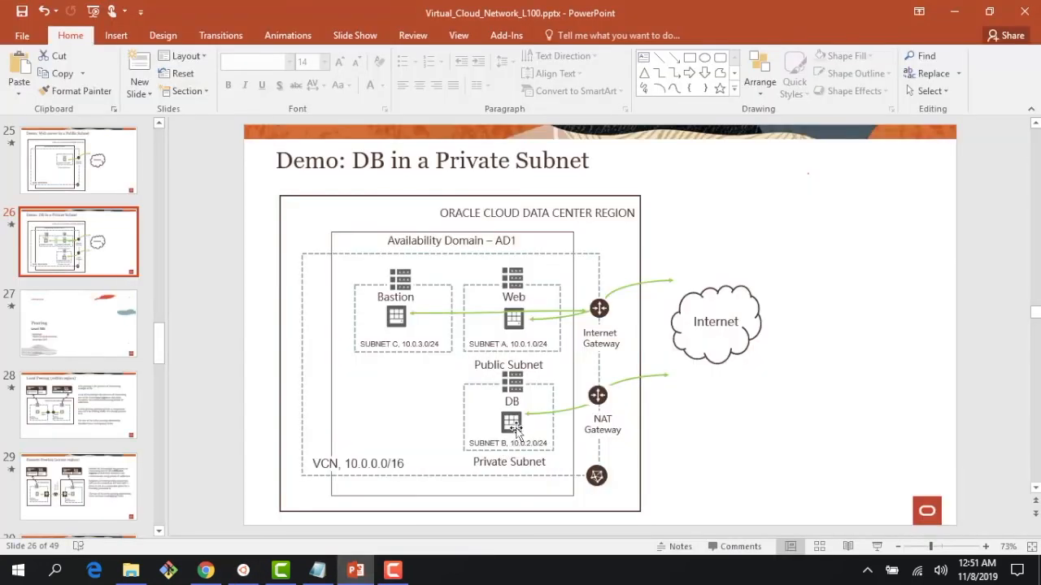
pyautogui.click(511, 422)
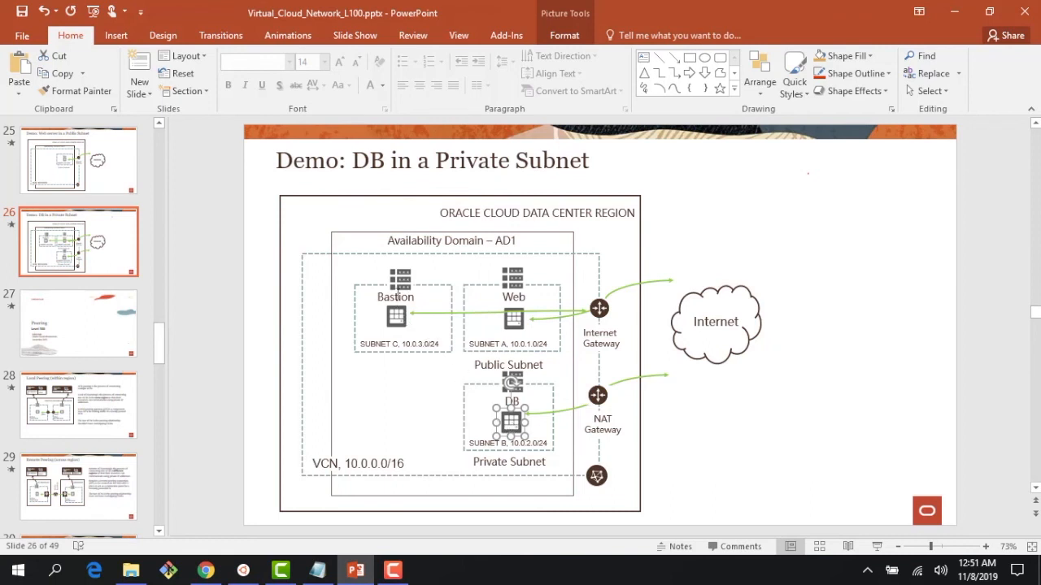
pyautogui.moveTo(543, 425)
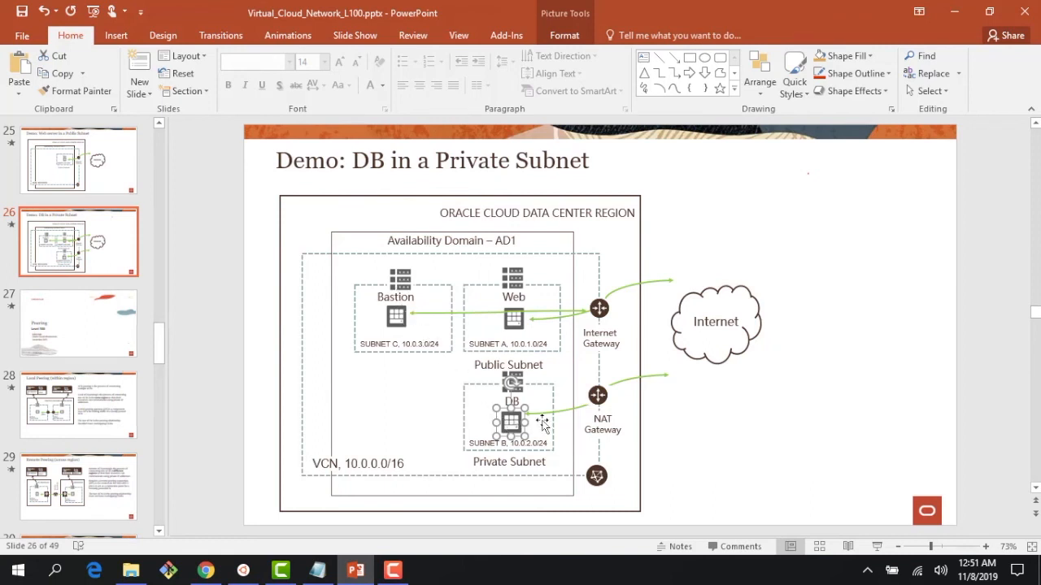
pyautogui.moveTo(573, 419)
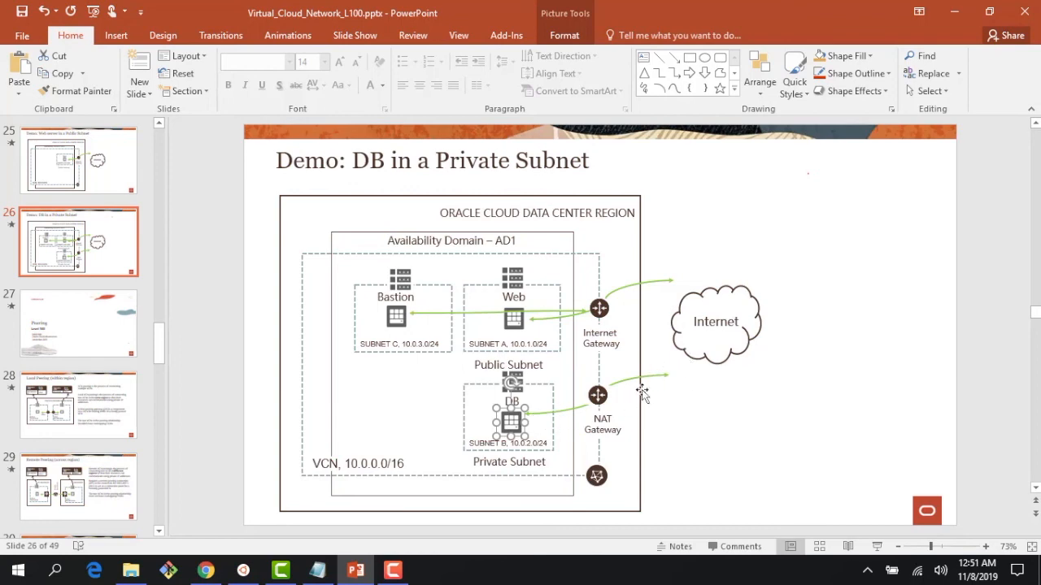
pyautogui.click(206, 570)
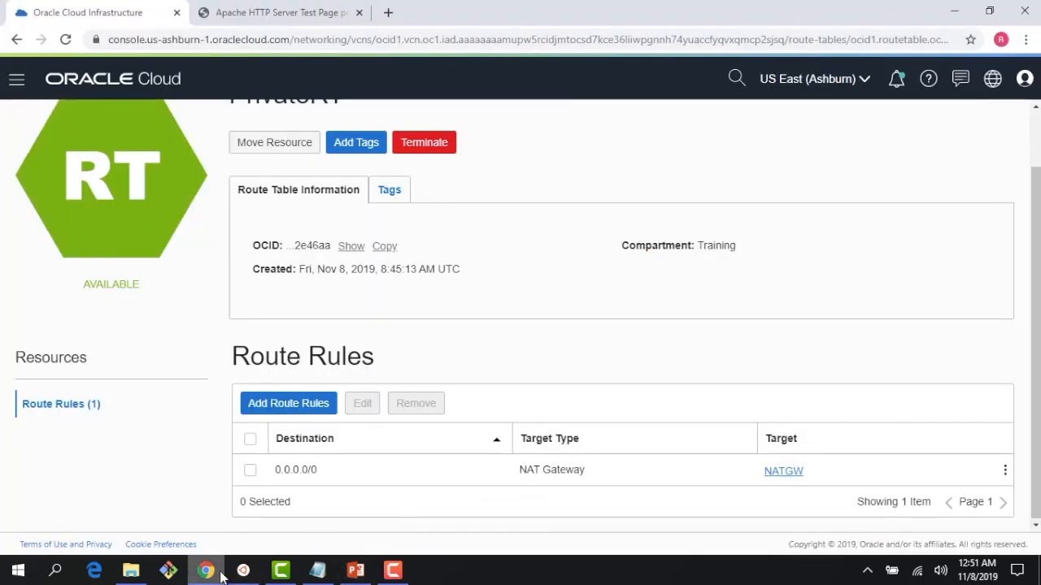
pyautogui.click(242, 570)
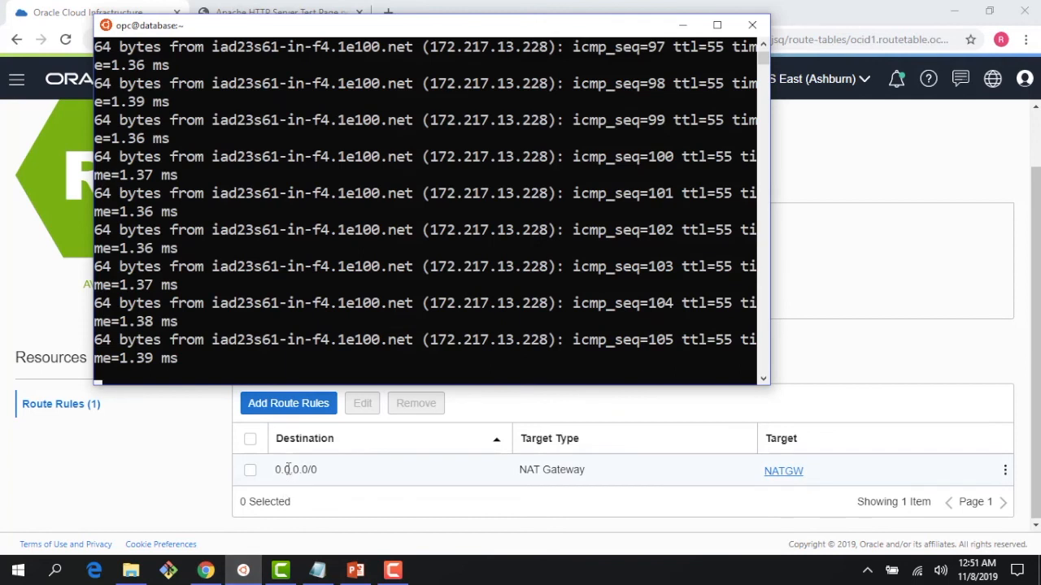